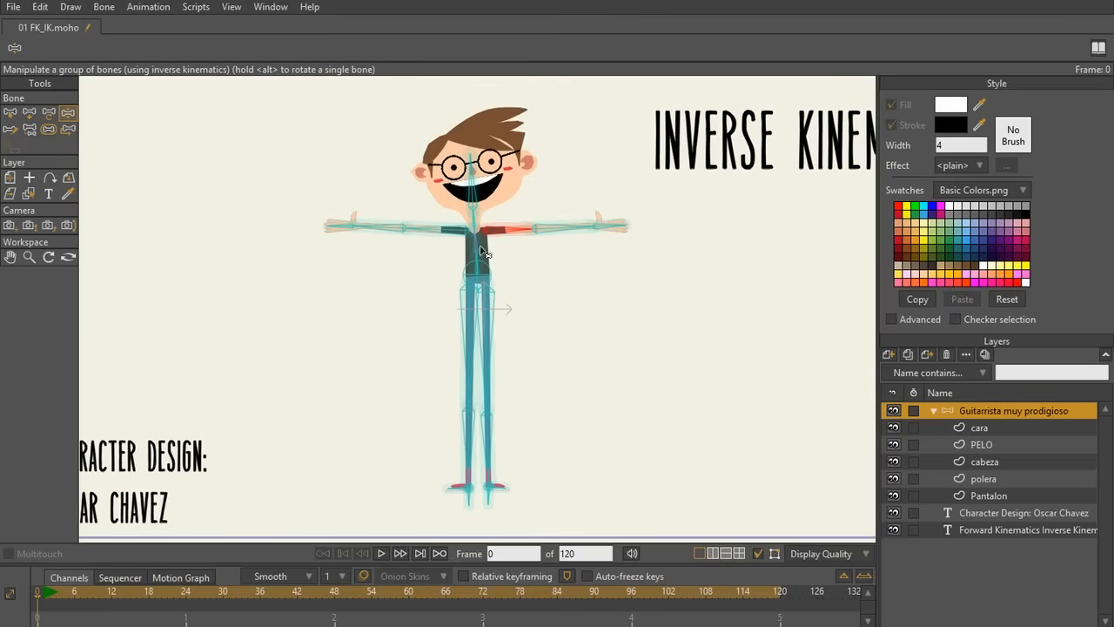
mouse_move(426, 230)
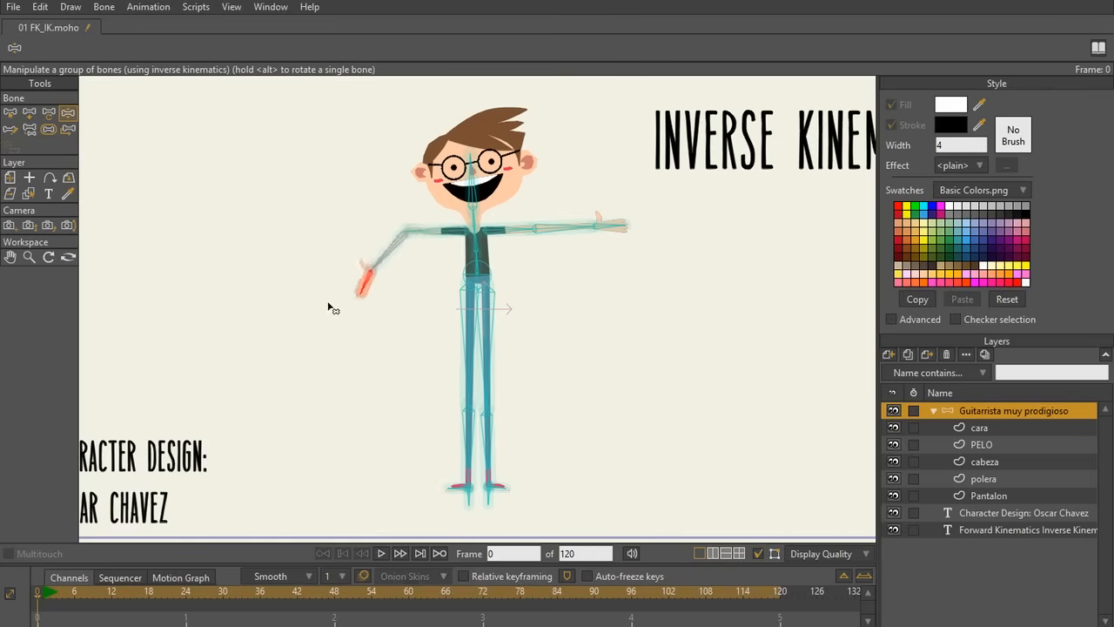
Test the left arm chain by pulling the left hand, then choose the Reparent Bone tool
drag(370, 279, 357, 205)
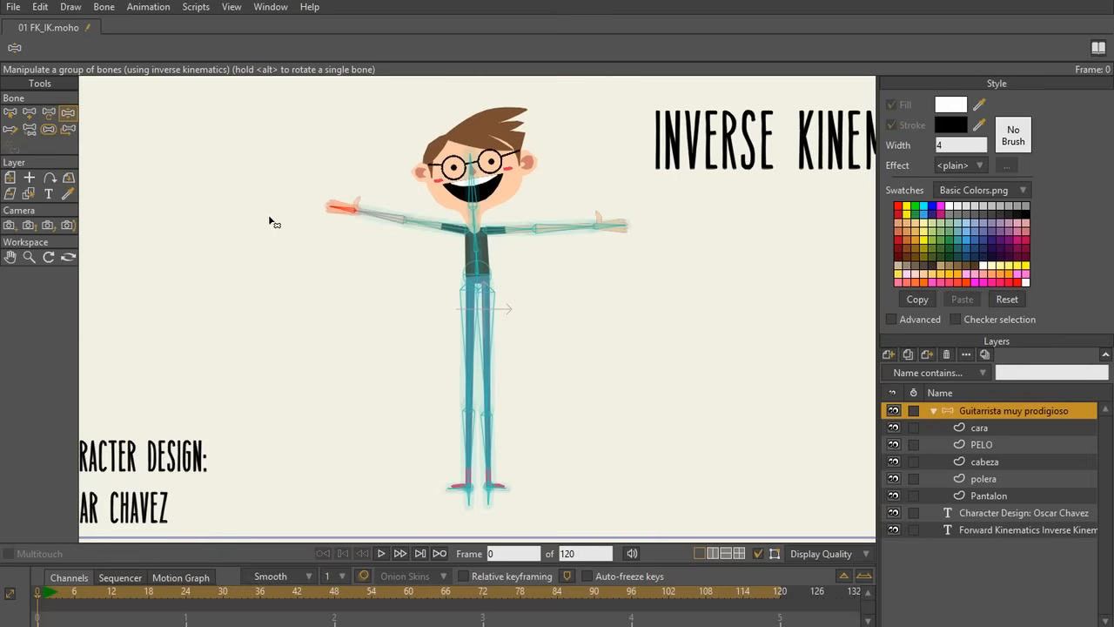
mouse_move(352, 217)
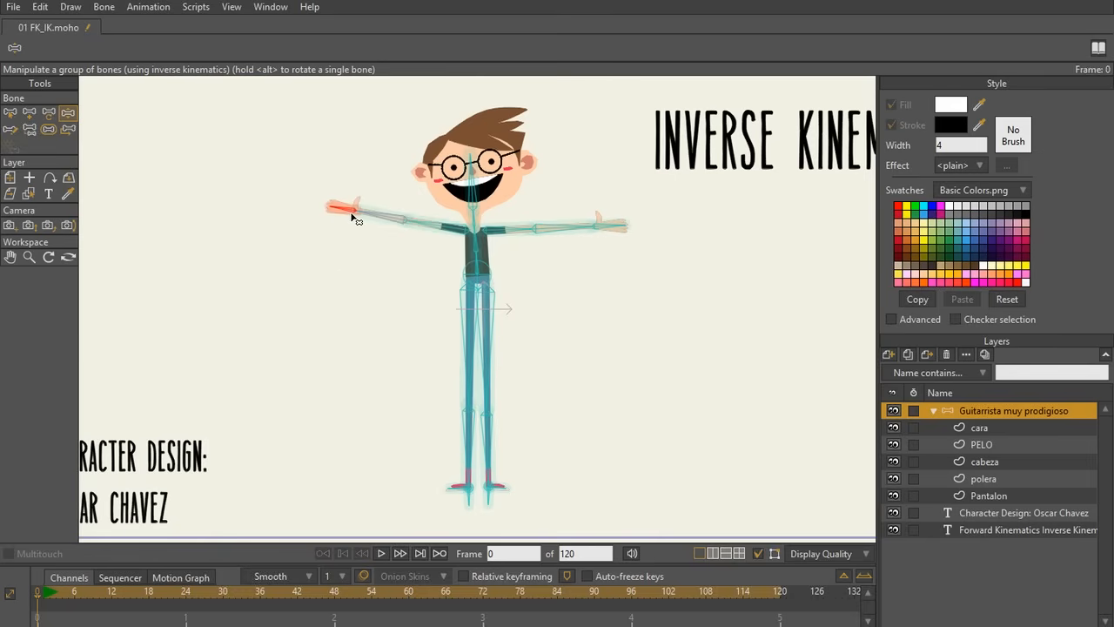
mouse_move(434, 231)
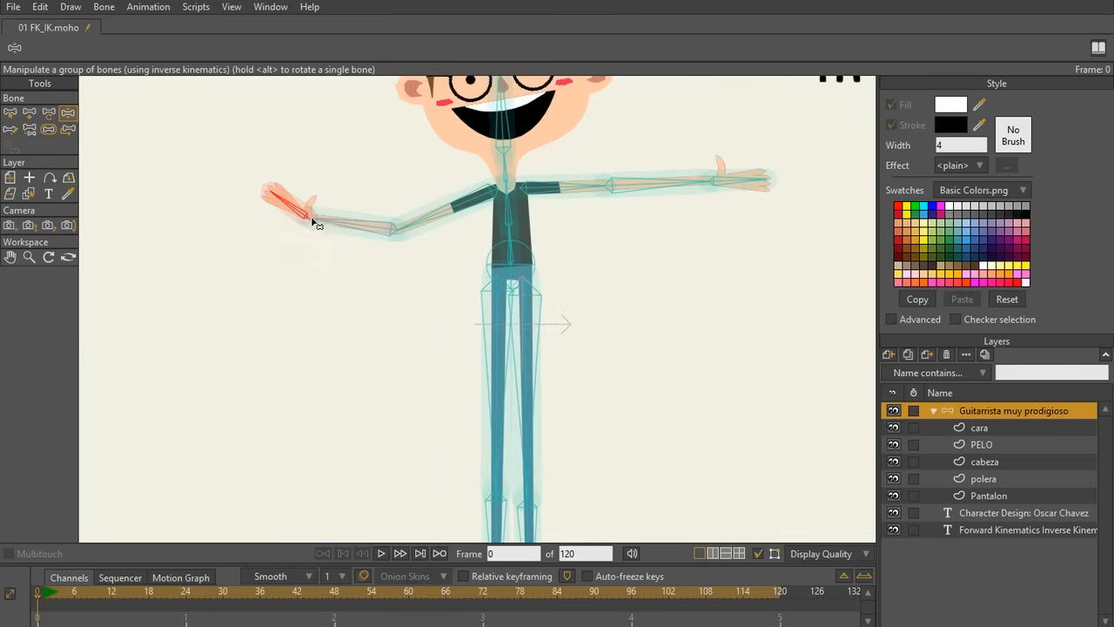
drag(313, 217, 339, 193)
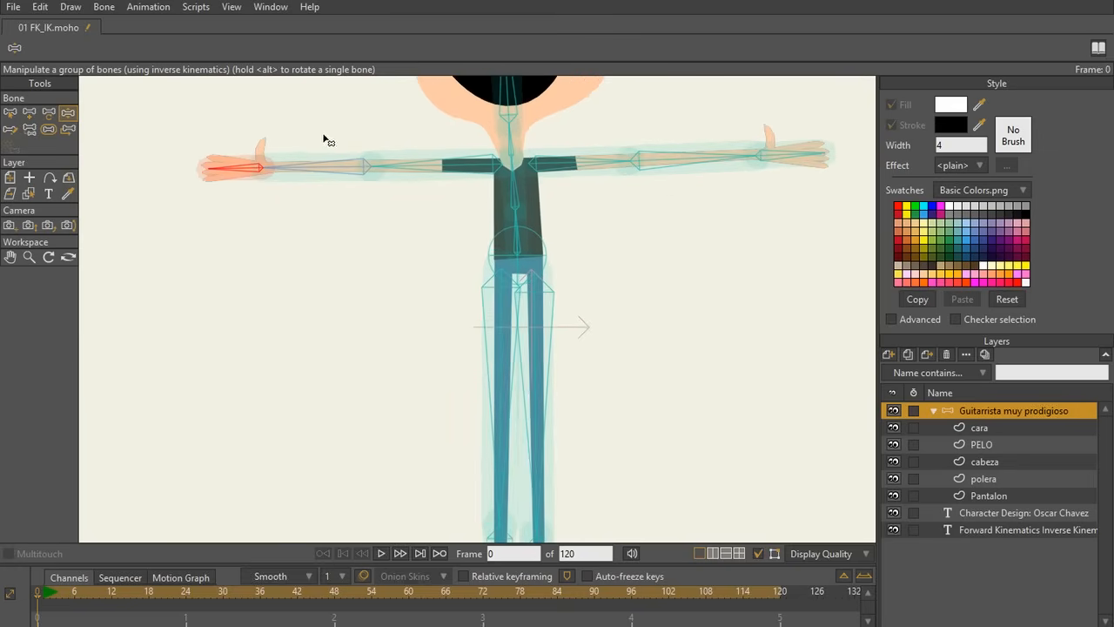
mouse_move(340, 168)
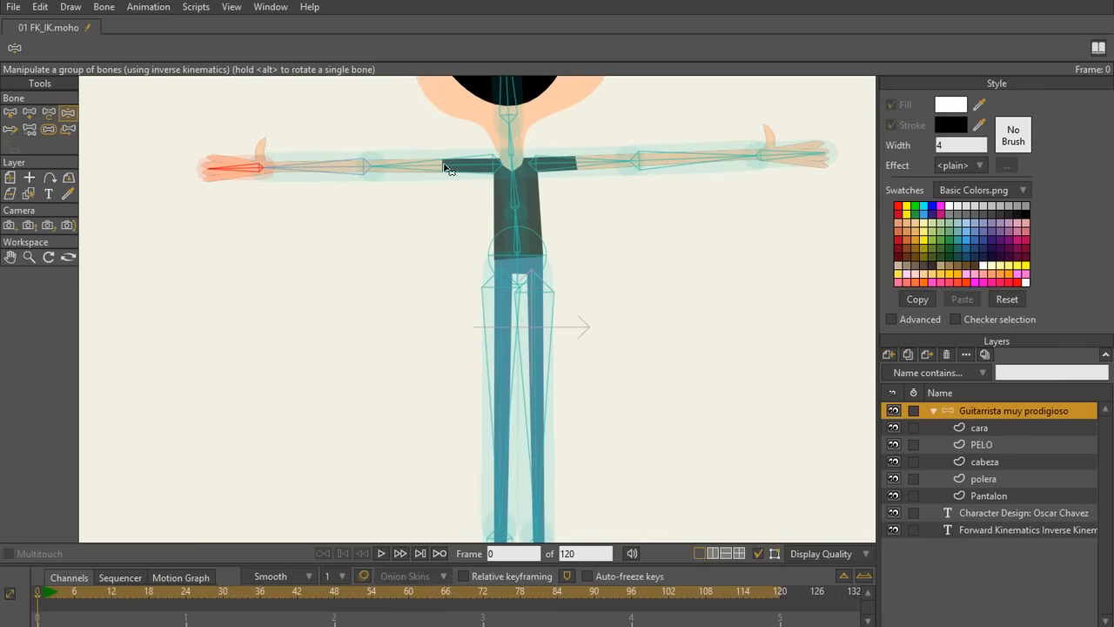
mouse_move(489, 163)
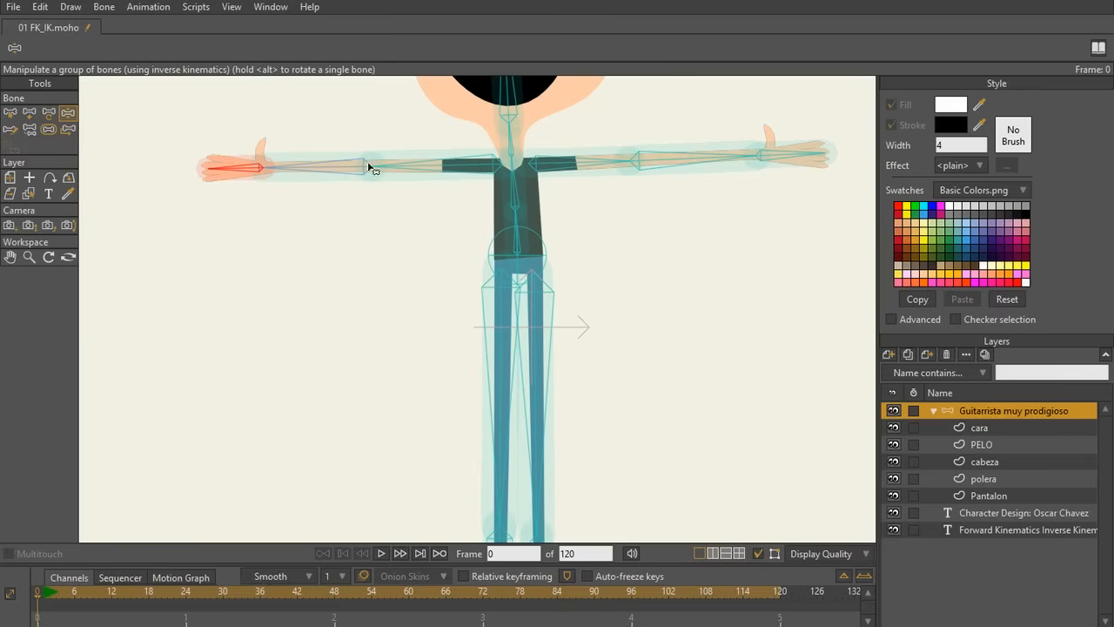
mouse_move(269, 130)
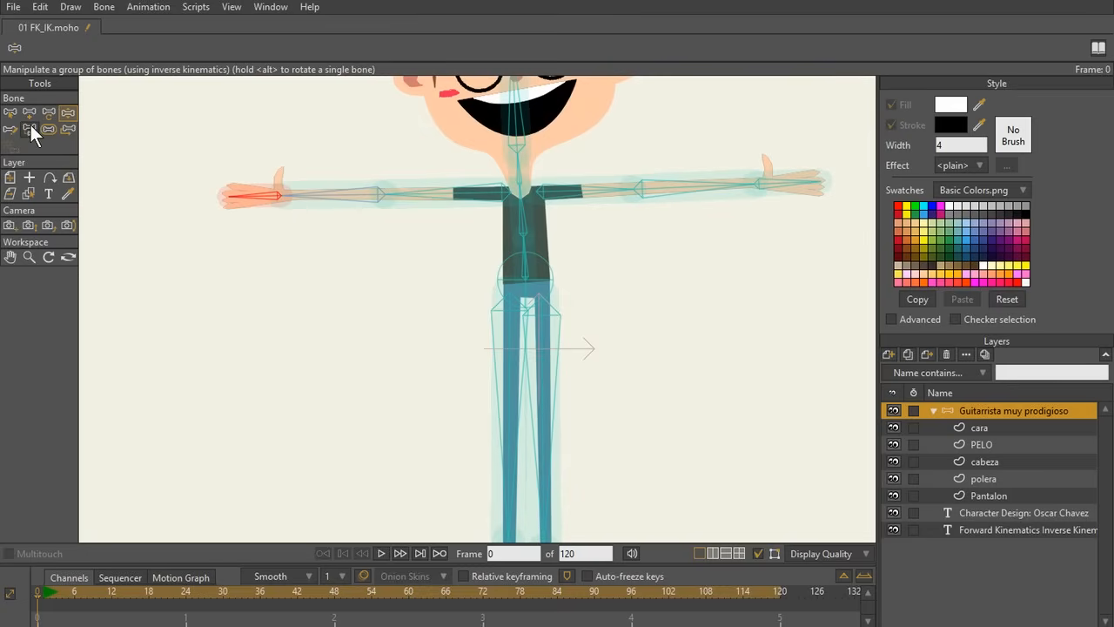
click(10, 129)
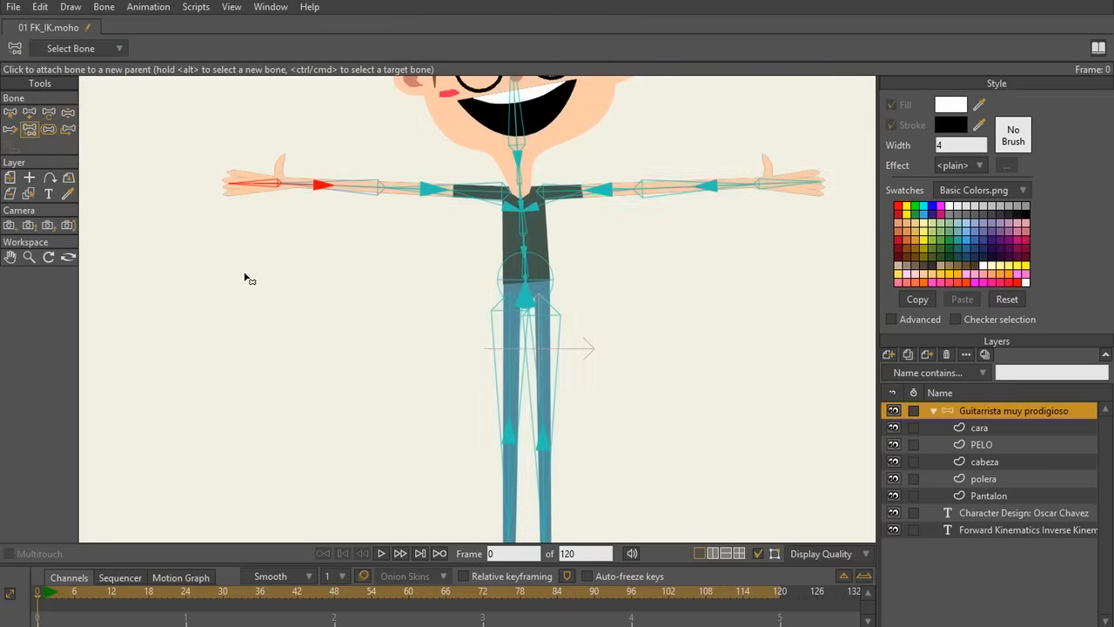
mouse_move(31, 146)
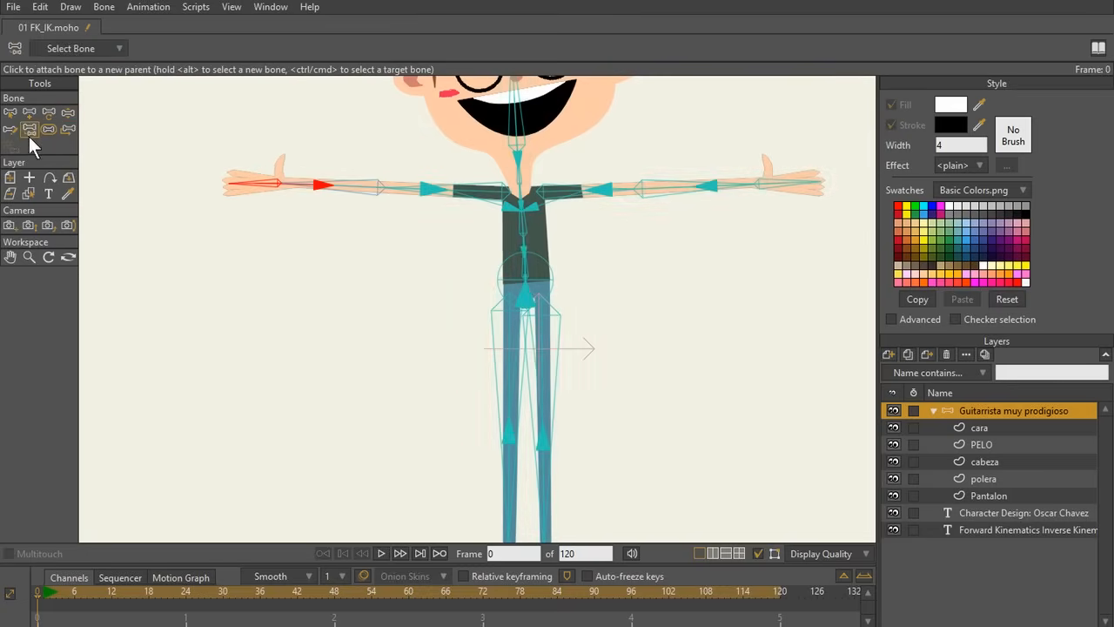
mouse_move(29, 129)
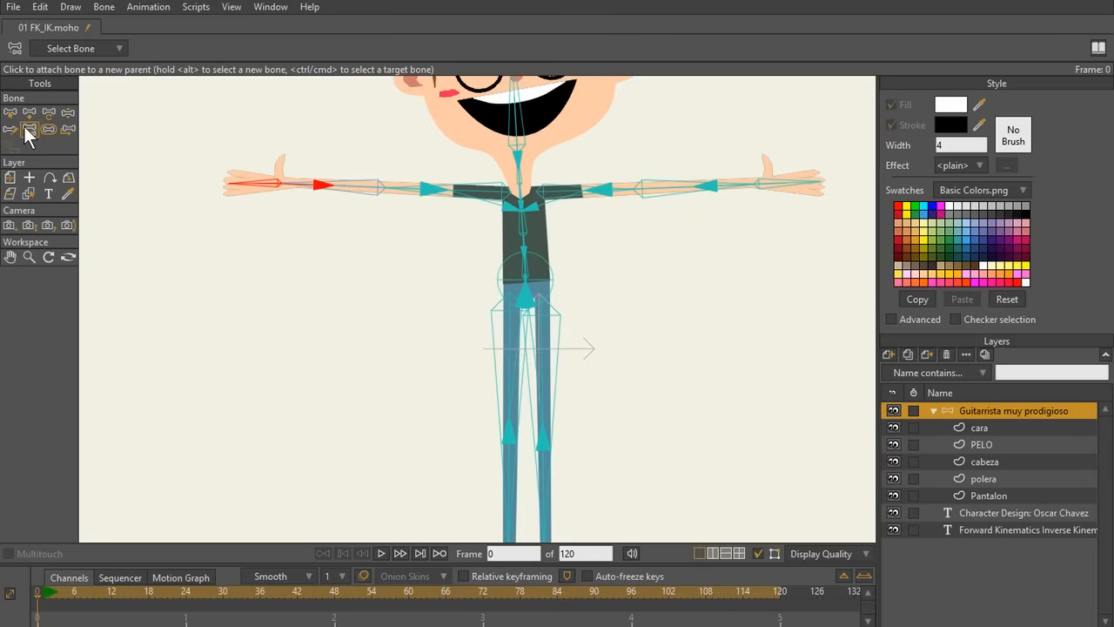
mouse_move(291, 179)
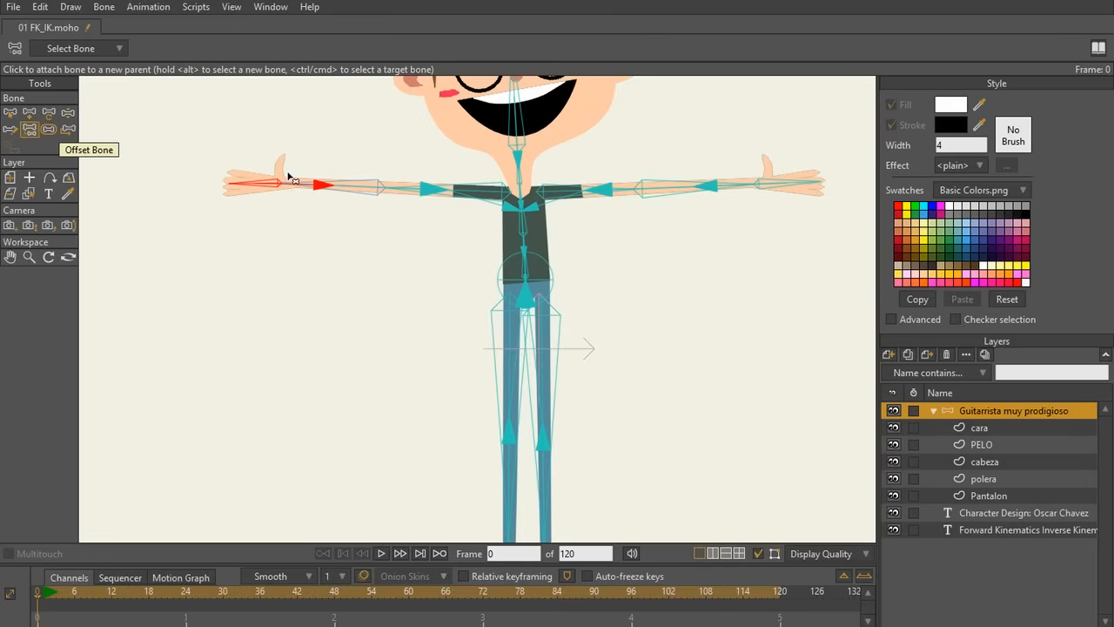
mouse_move(395, 277)
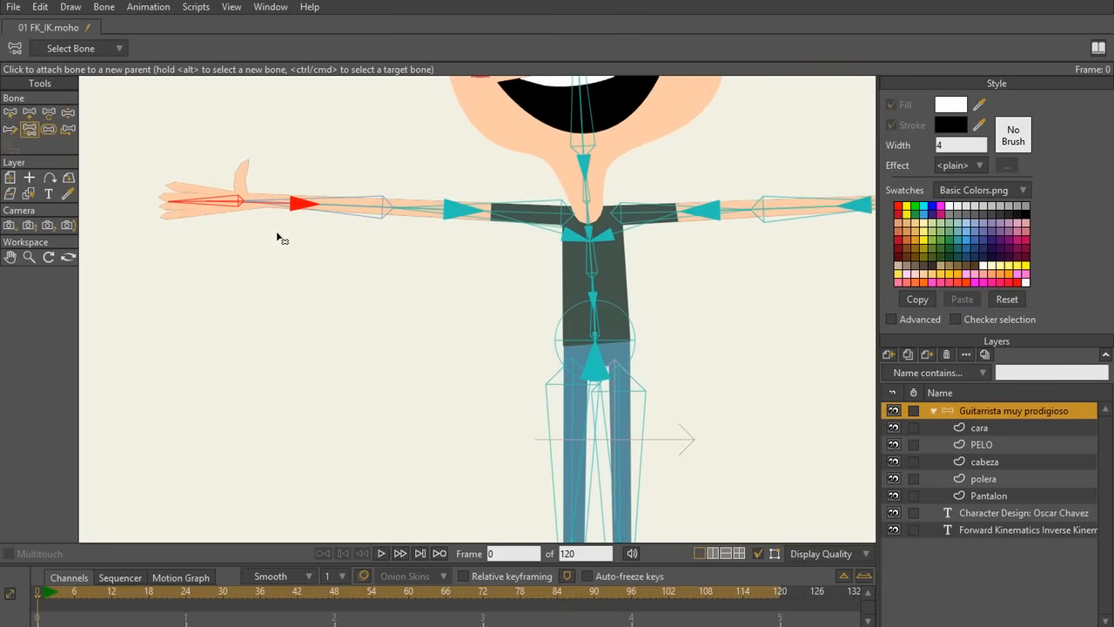
mouse_move(529, 214)
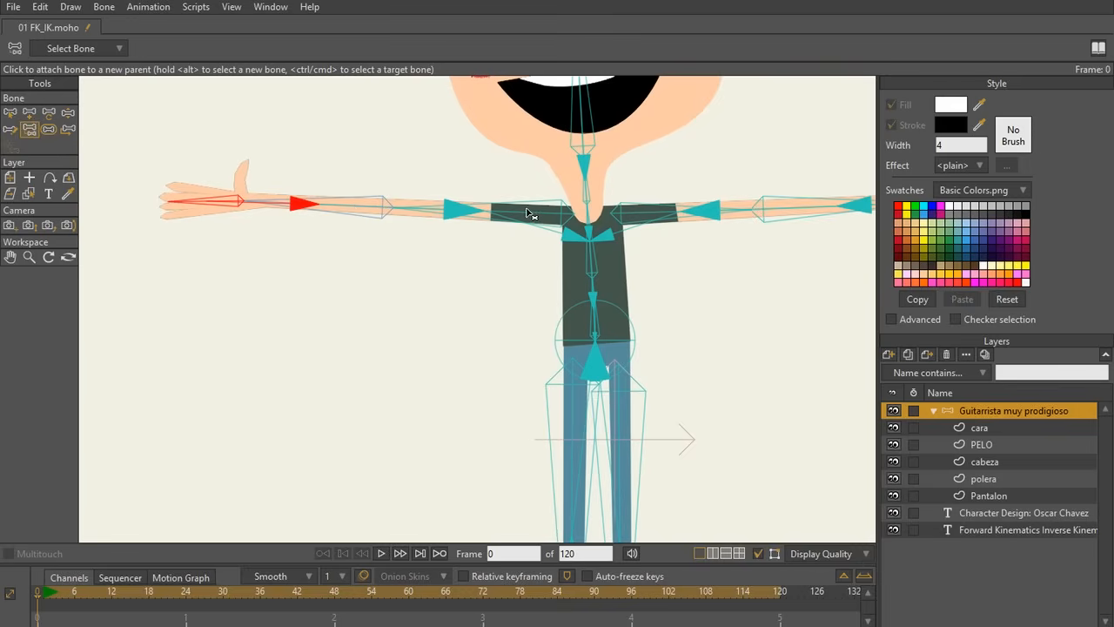
mouse_move(599, 254)
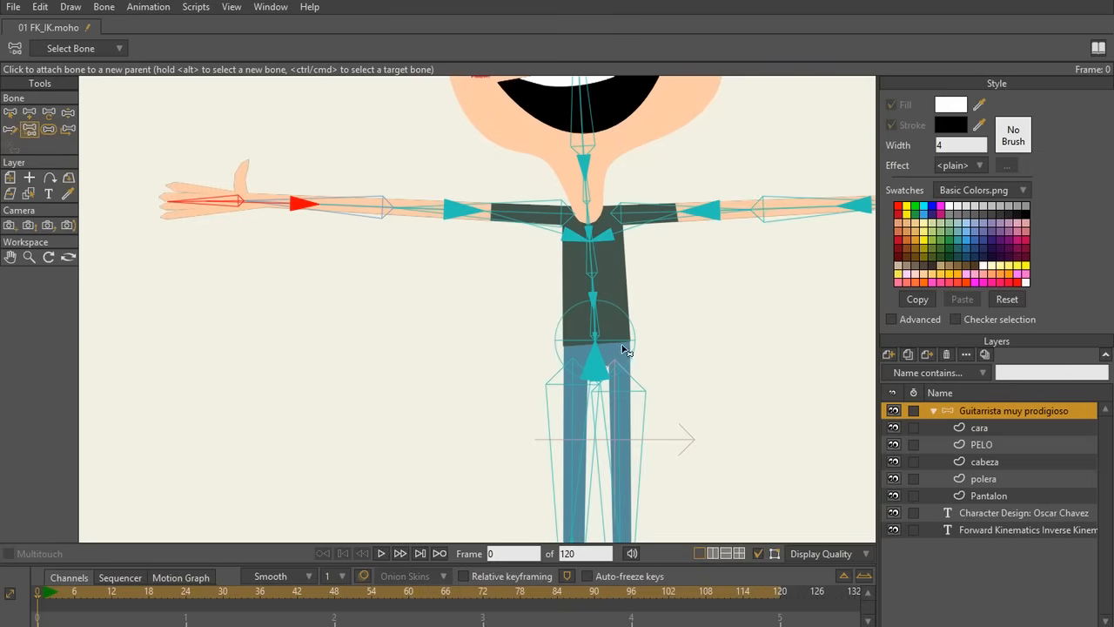
mouse_move(604, 325)
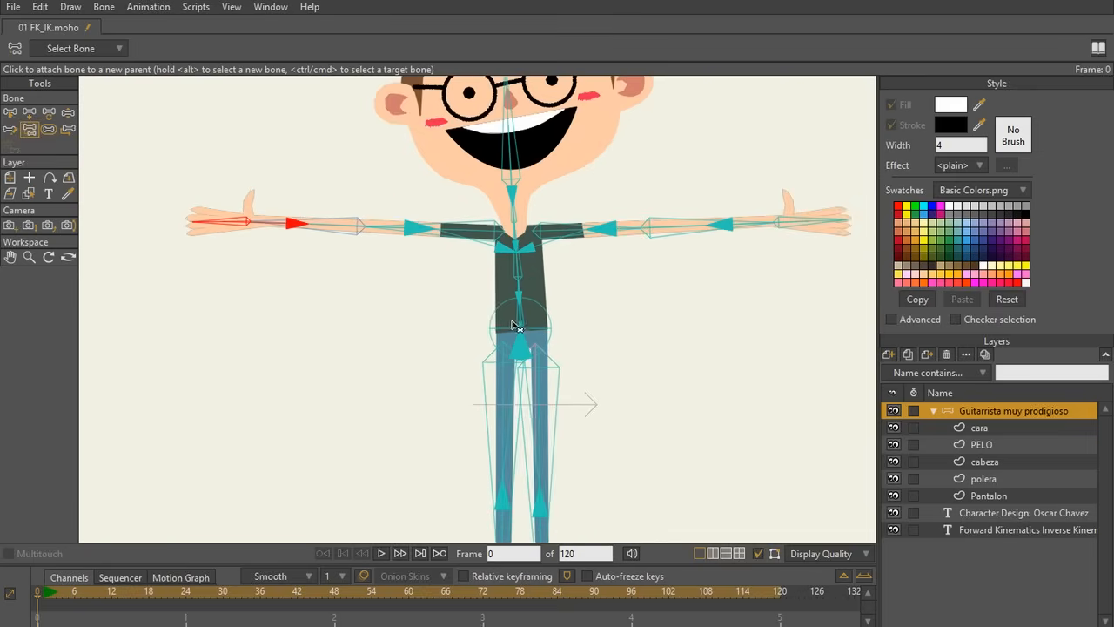
mouse_move(361, 234)
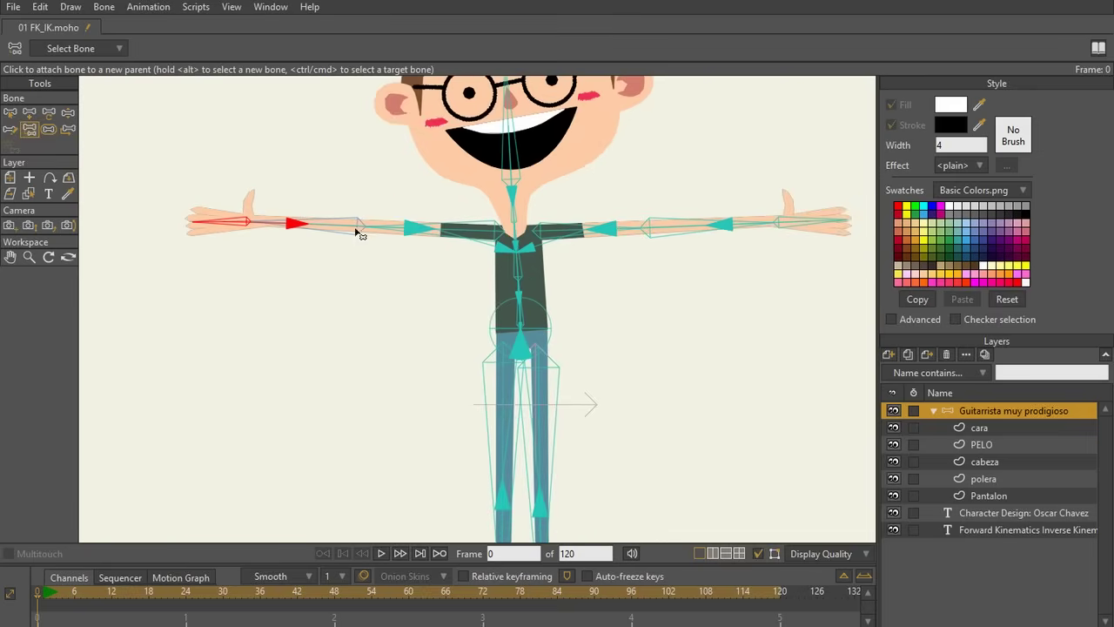
mouse_move(450, 228)
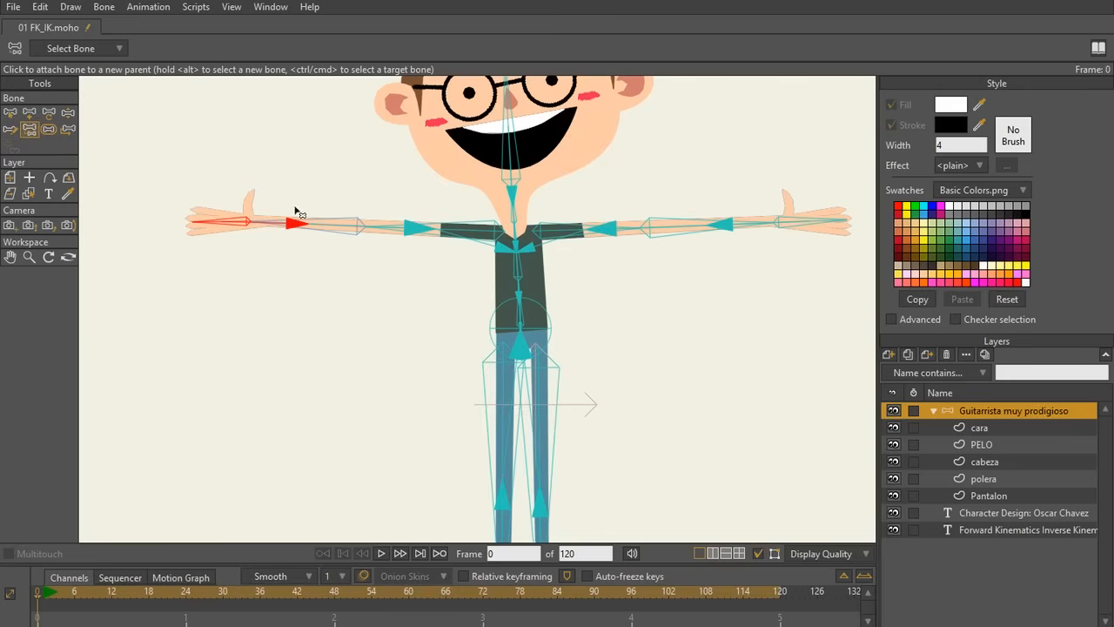
mouse_move(235, 222)
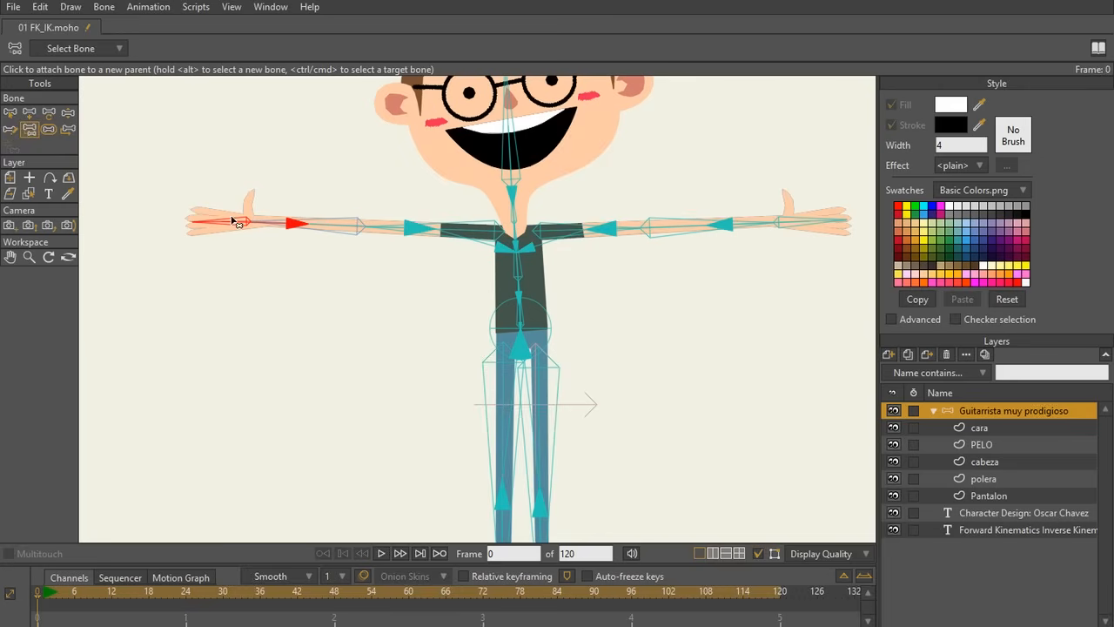
mouse_move(228, 248)
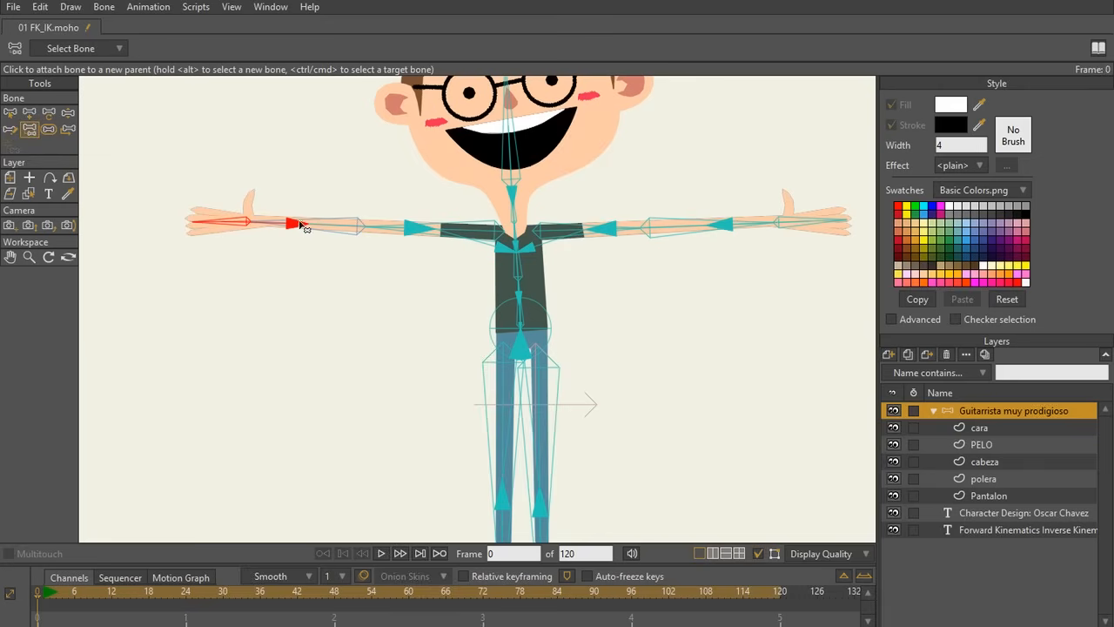
mouse_move(359, 214)
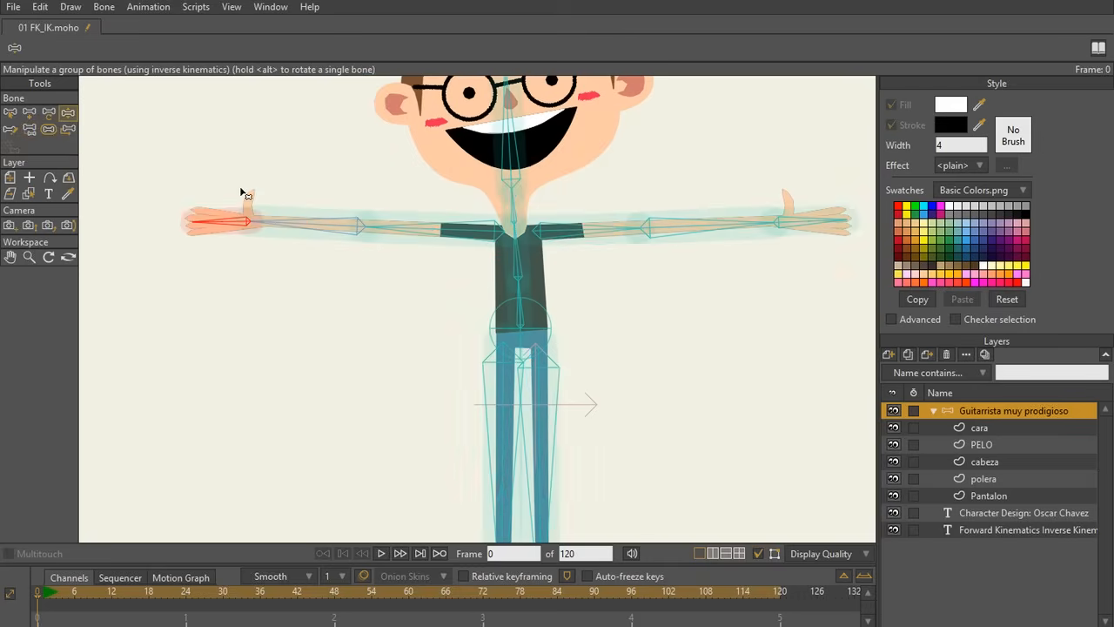
Pull the left hand and arm twice to check the new bone hierarchy
drag(248, 196, 287, 366)
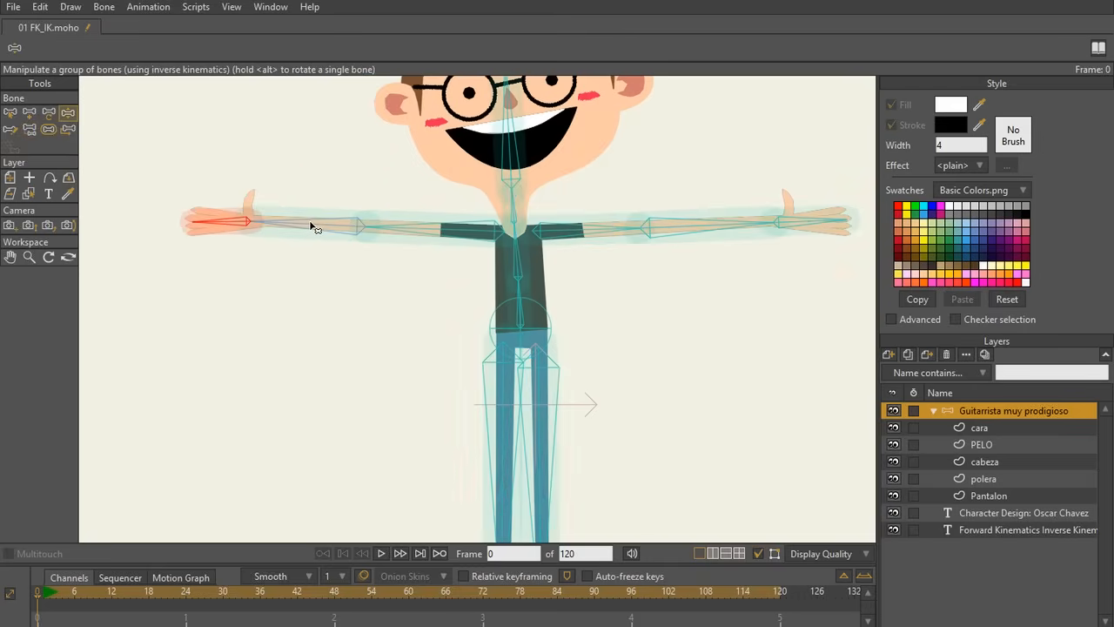
drag(314, 226, 278, 340)
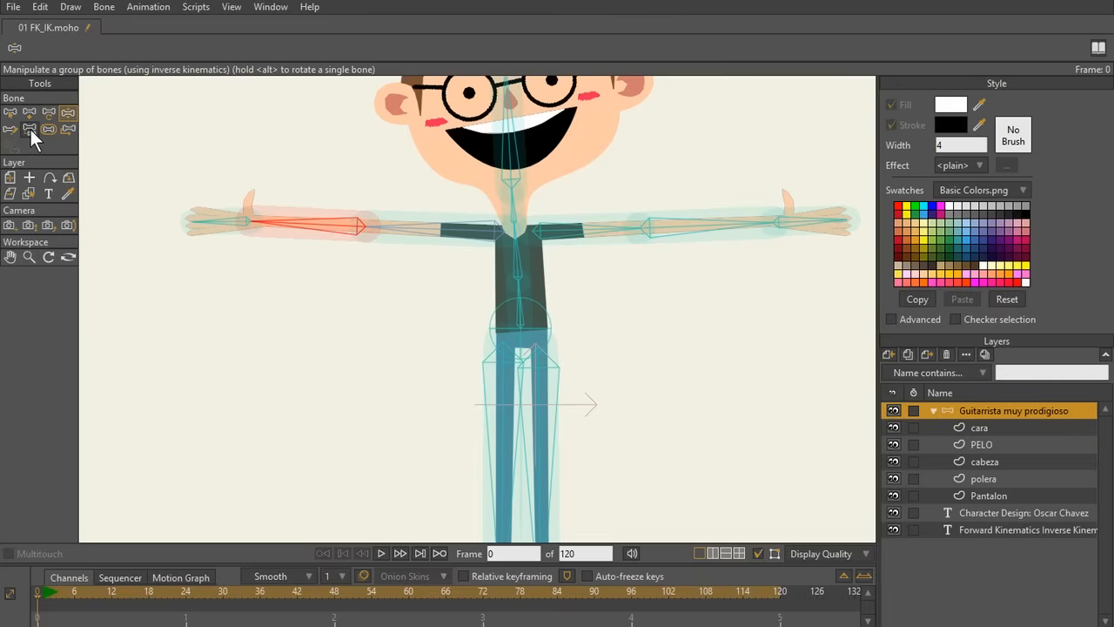
Select the Reparent Bone tool for reassigning the arm and neck bones' parent
click(29, 129)
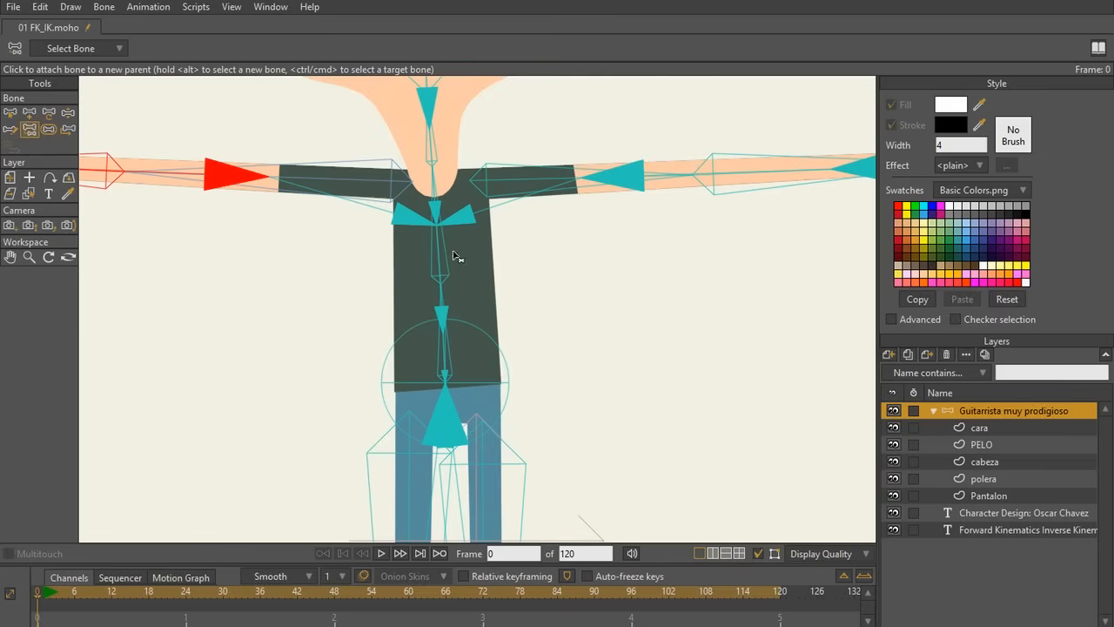
mouse_move(442, 237)
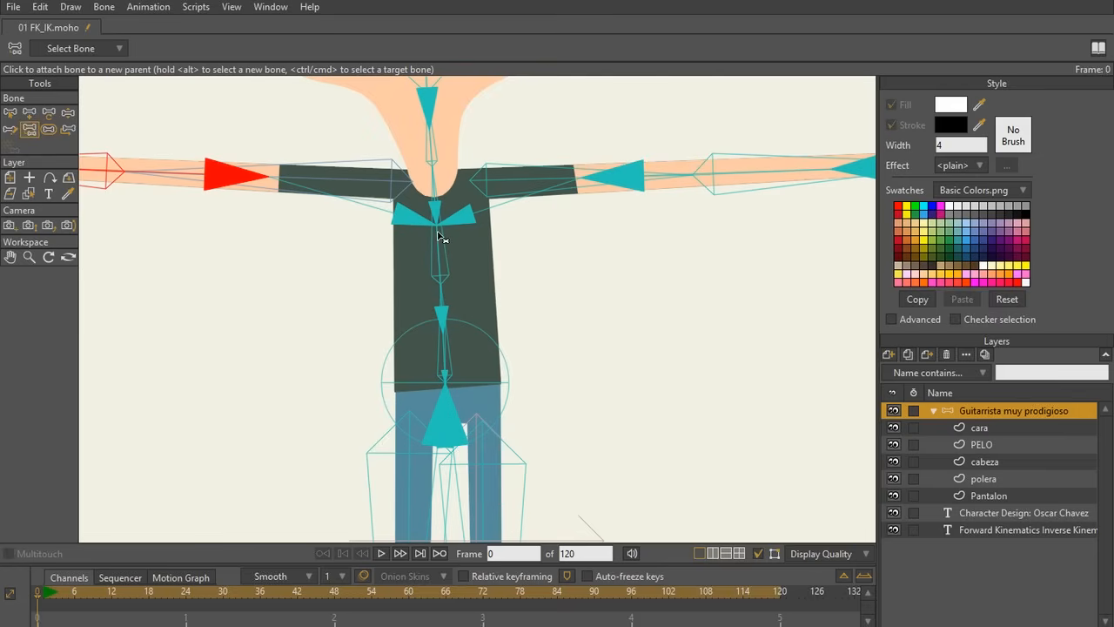
mouse_move(402, 193)
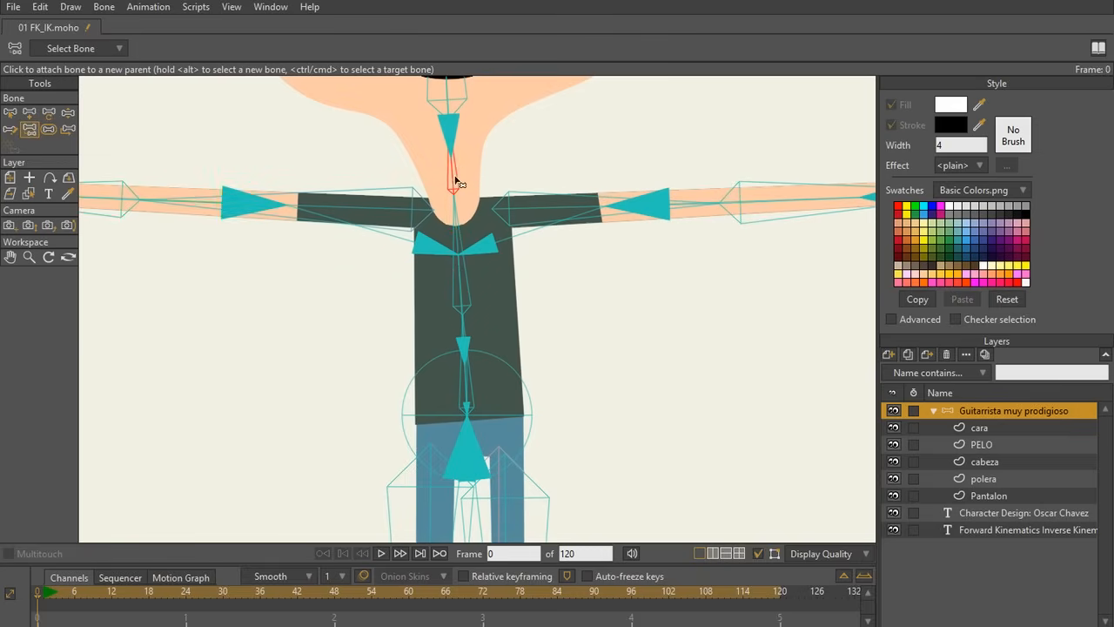
mouse_move(459, 168)
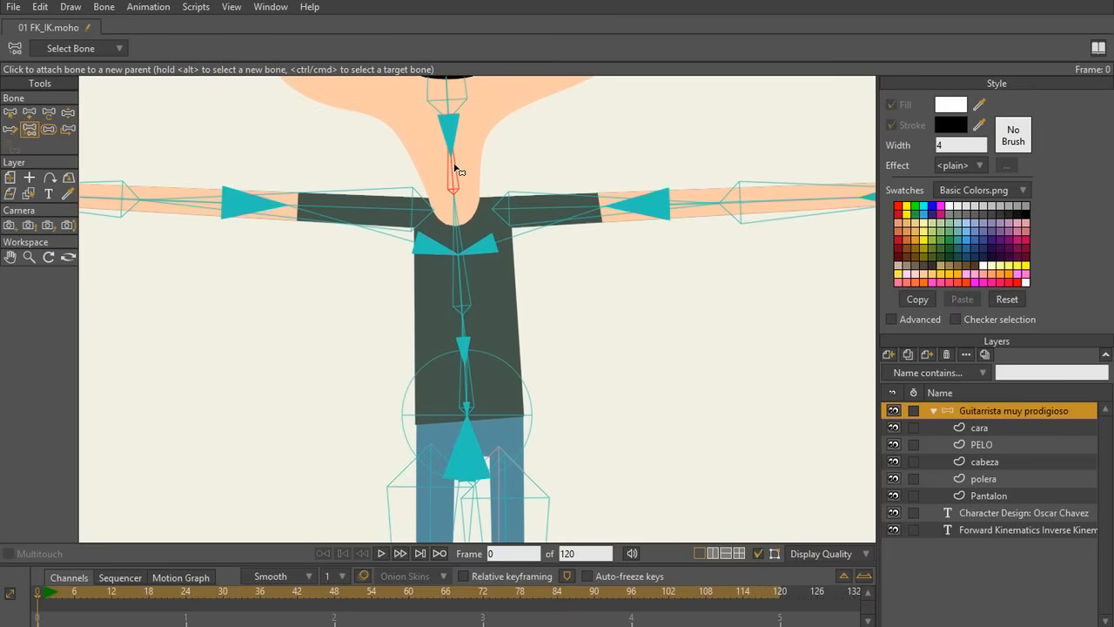
mouse_move(461, 263)
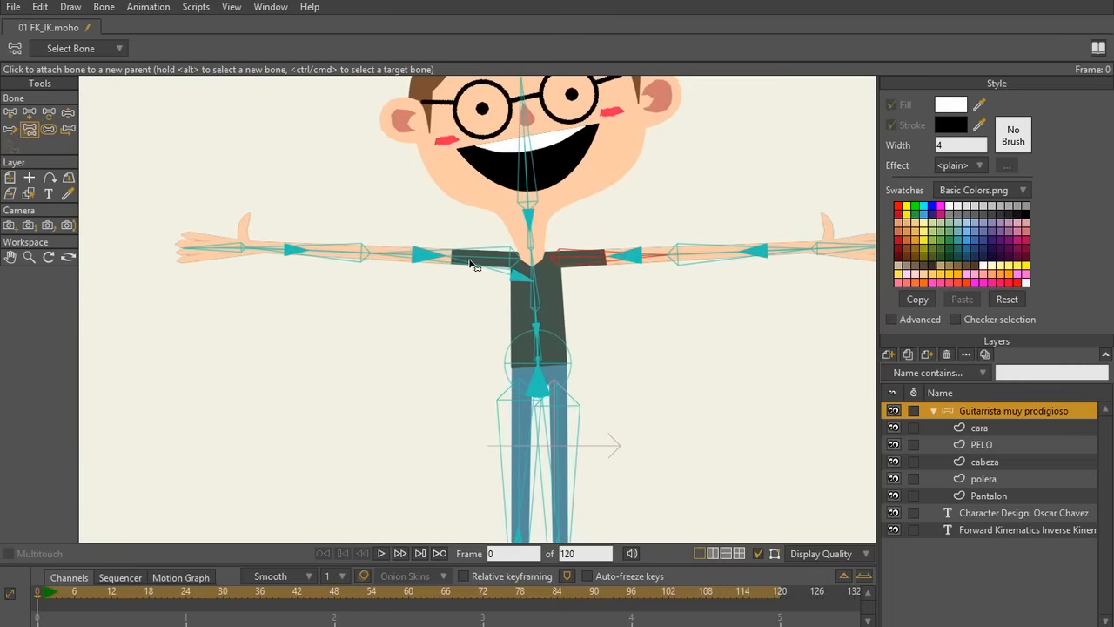
With Manipulate Bones, pull the left hand down, then raise it overhead
click(68, 111)
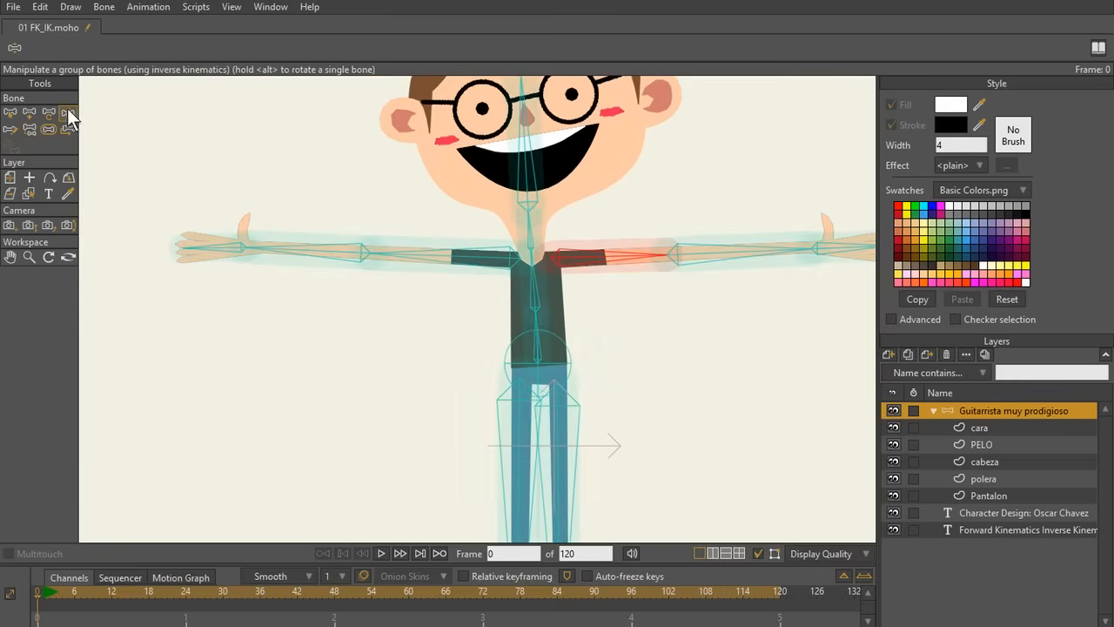
mouse_move(222, 253)
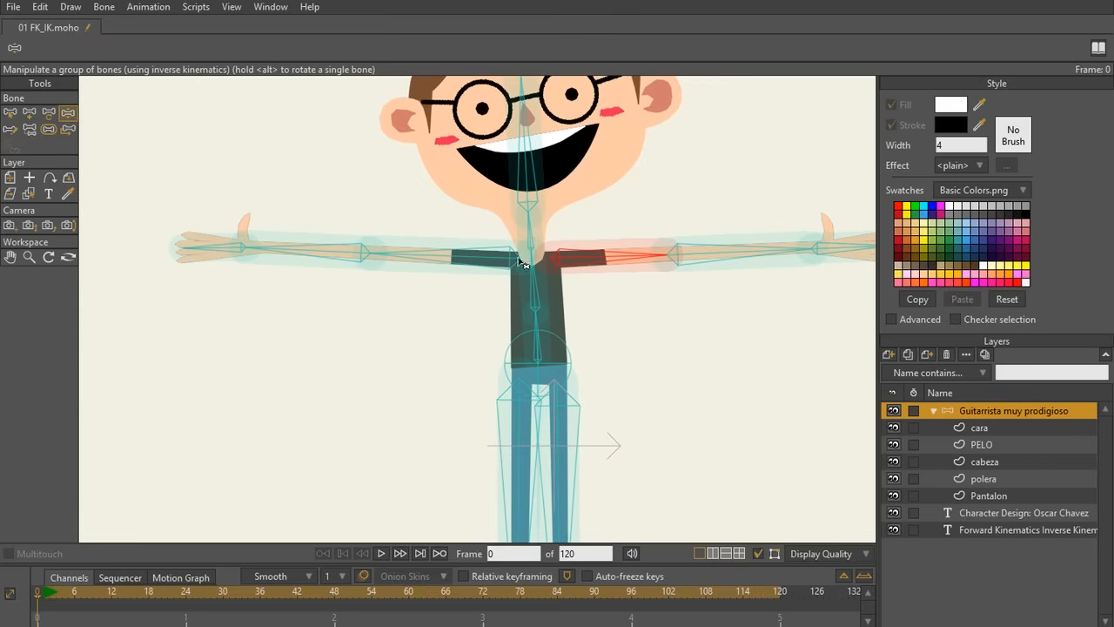
mouse_move(218, 267)
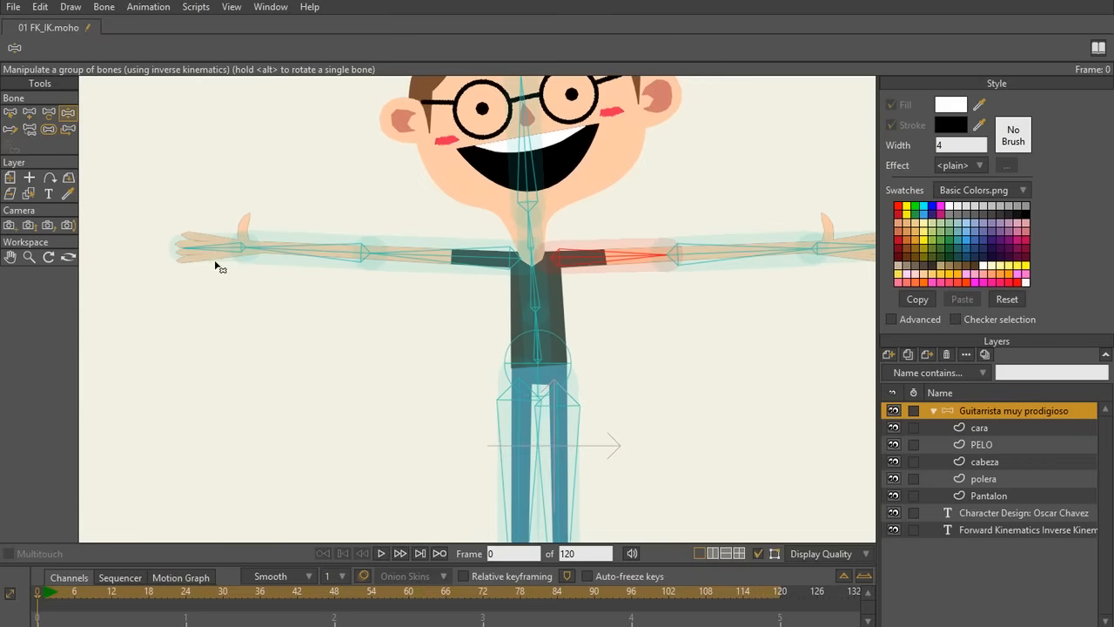
drag(222, 253, 179, 361)
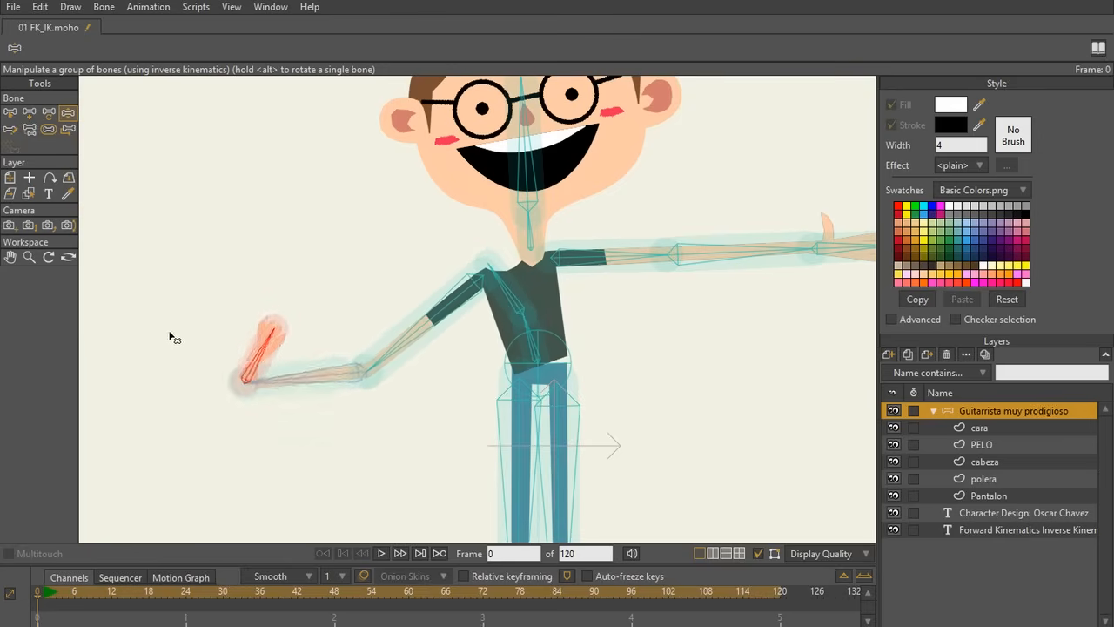
drag(252, 374, 222, 174)
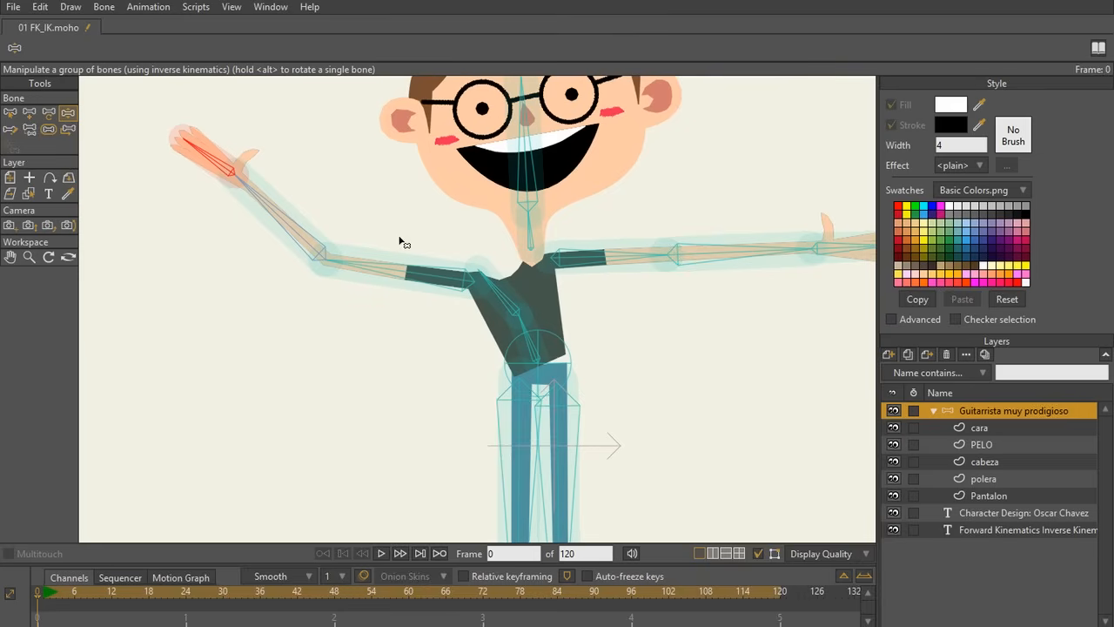
mouse_move(533, 348)
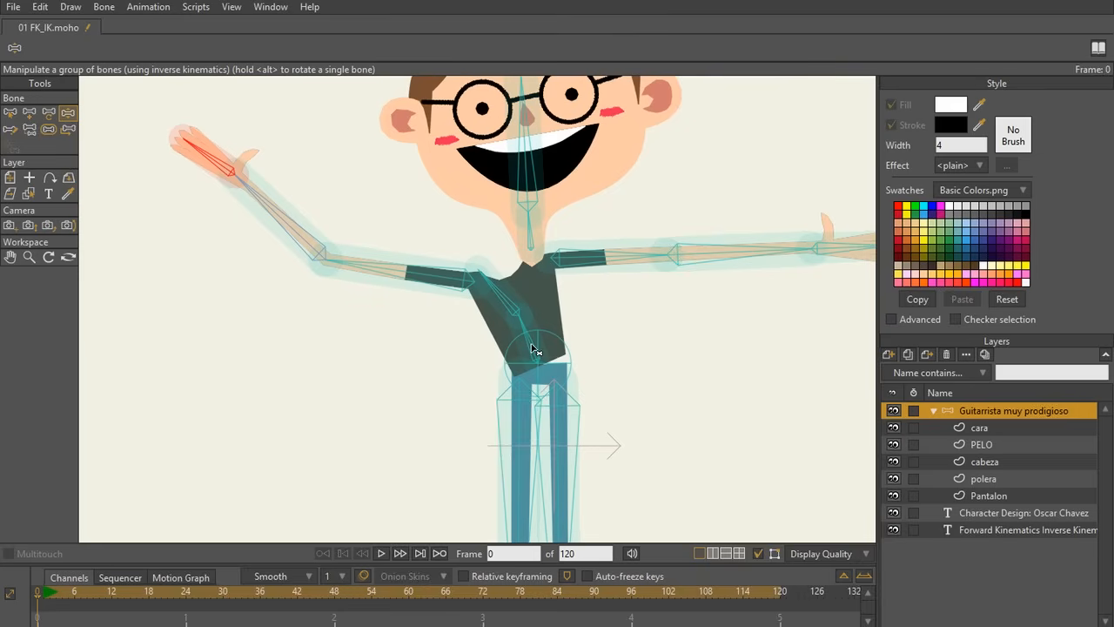
mouse_move(539, 378)
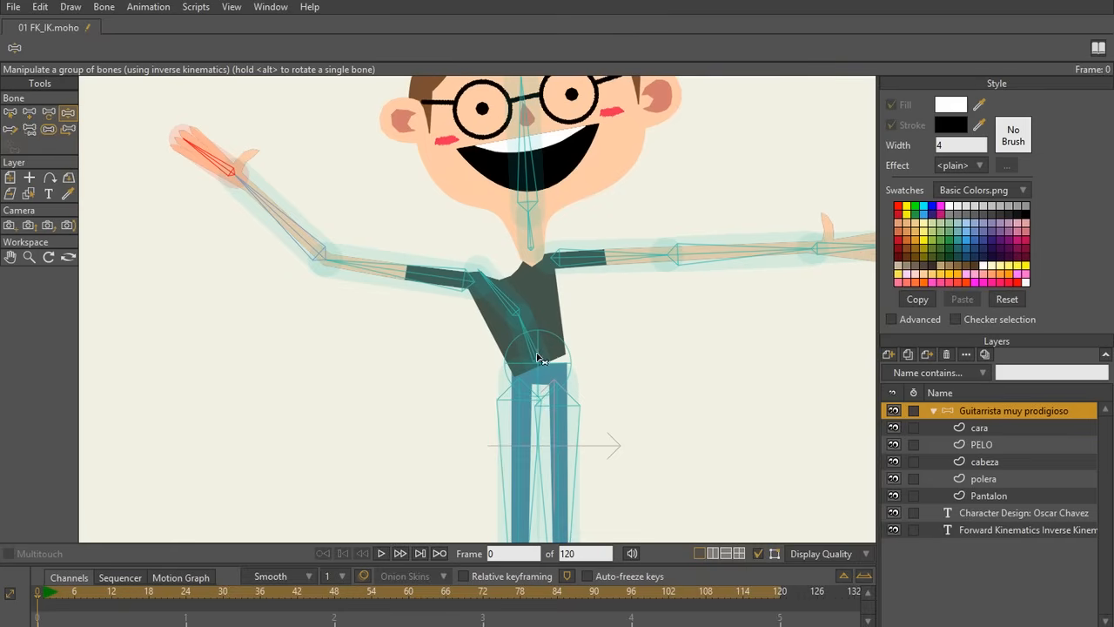
mouse_move(547, 369)
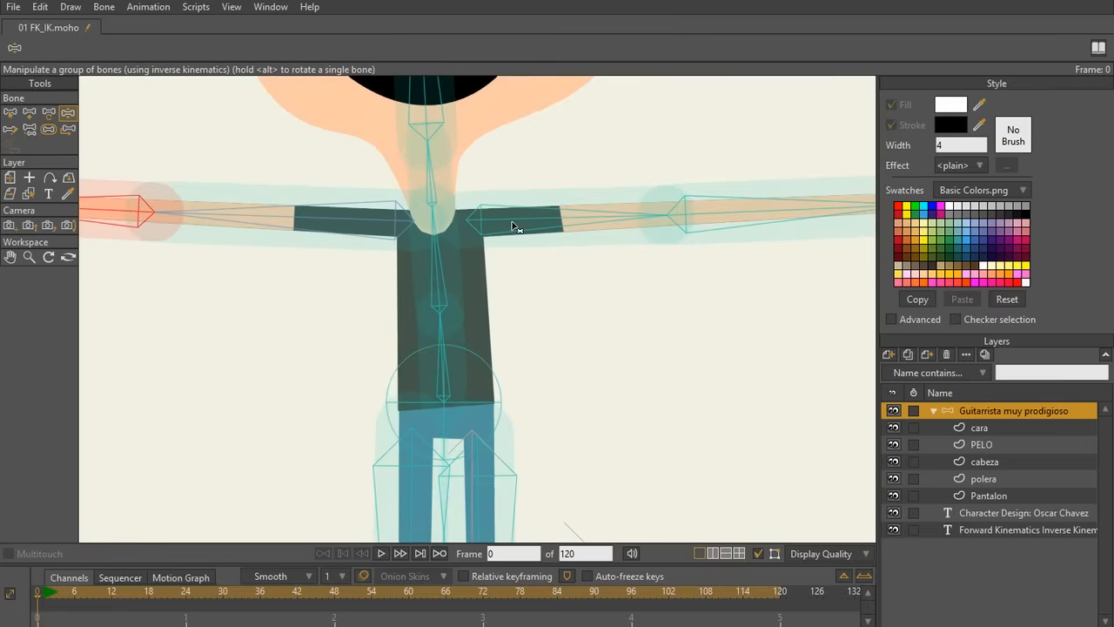
Drag the arms back into the T-pose and select the polera layer
drag(518, 226, 366, 227)
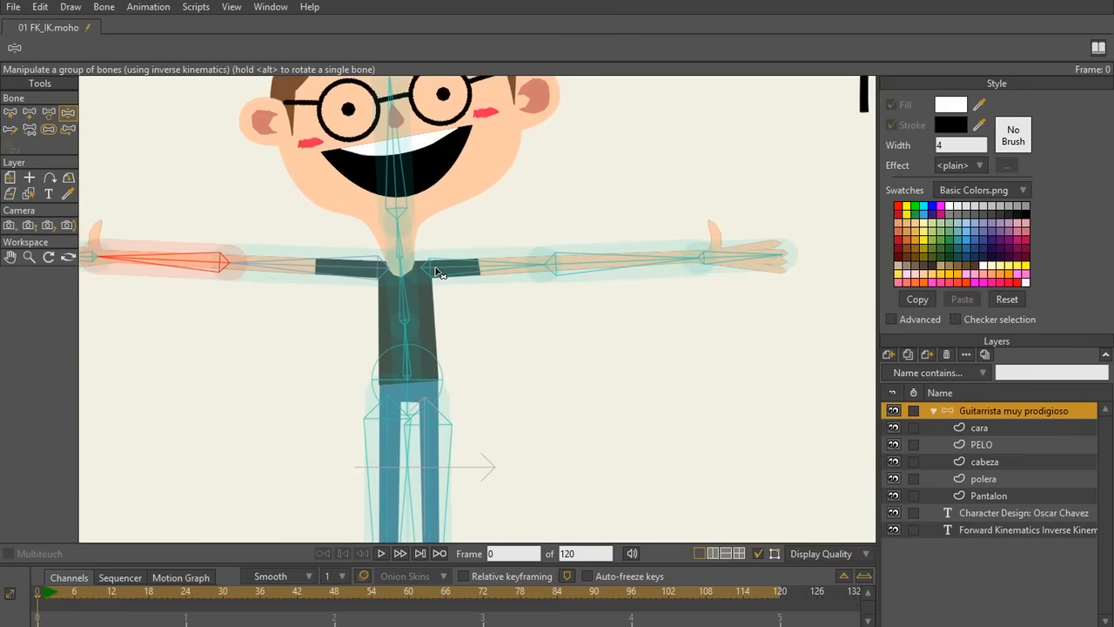
drag(435, 271, 561, 277)
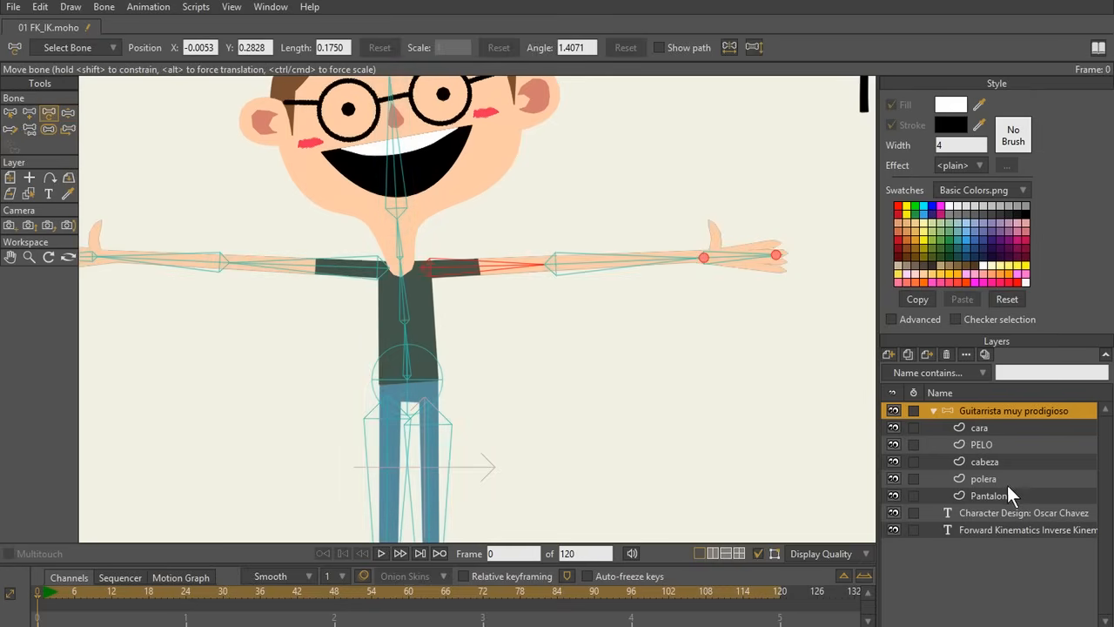
click(982, 478)
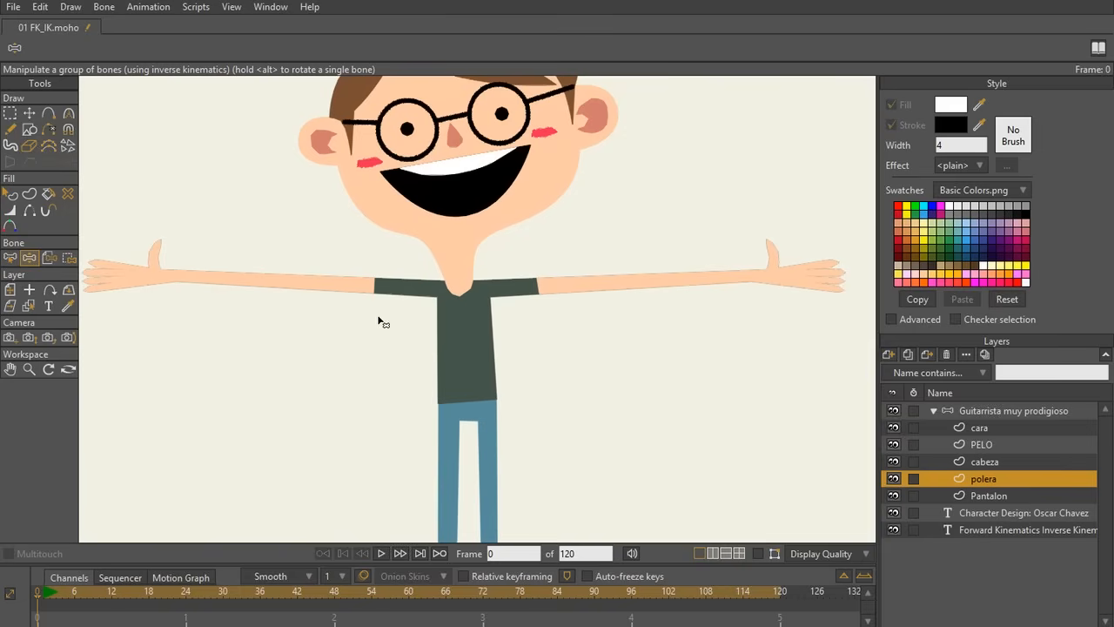
mouse_move(671, 227)
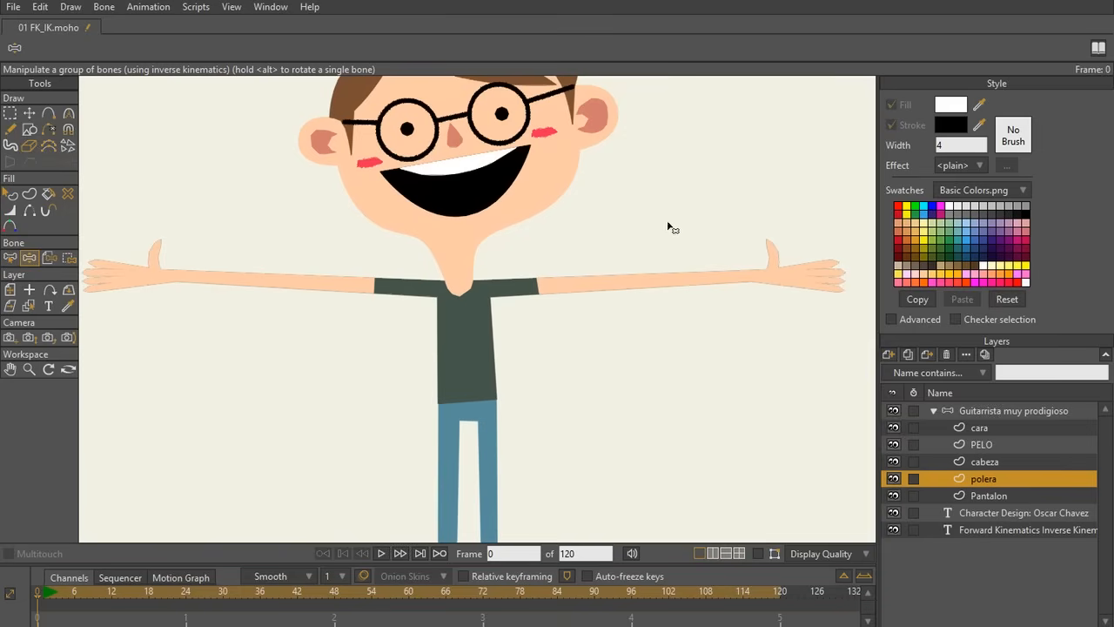
mouse_move(877, 473)
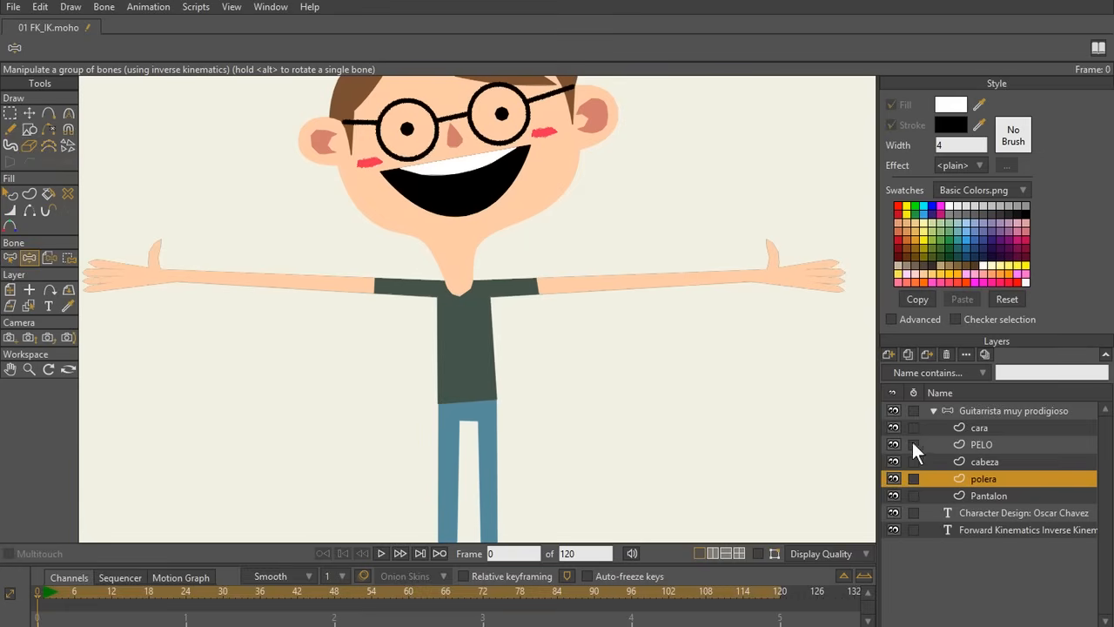
Select the Guitarrista muy prodigioso group in the Layers panel to show the skeleton
click(1012, 410)
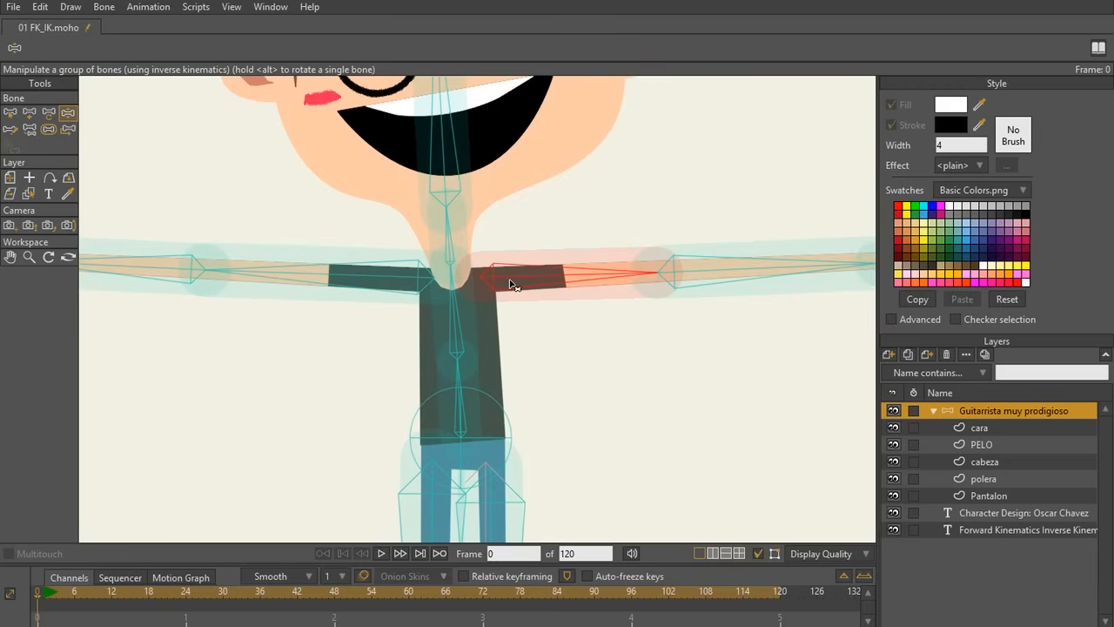
Drag the right upper-arm bone outward, then drag it back toward the chest
drag(509, 285, 705, 296)
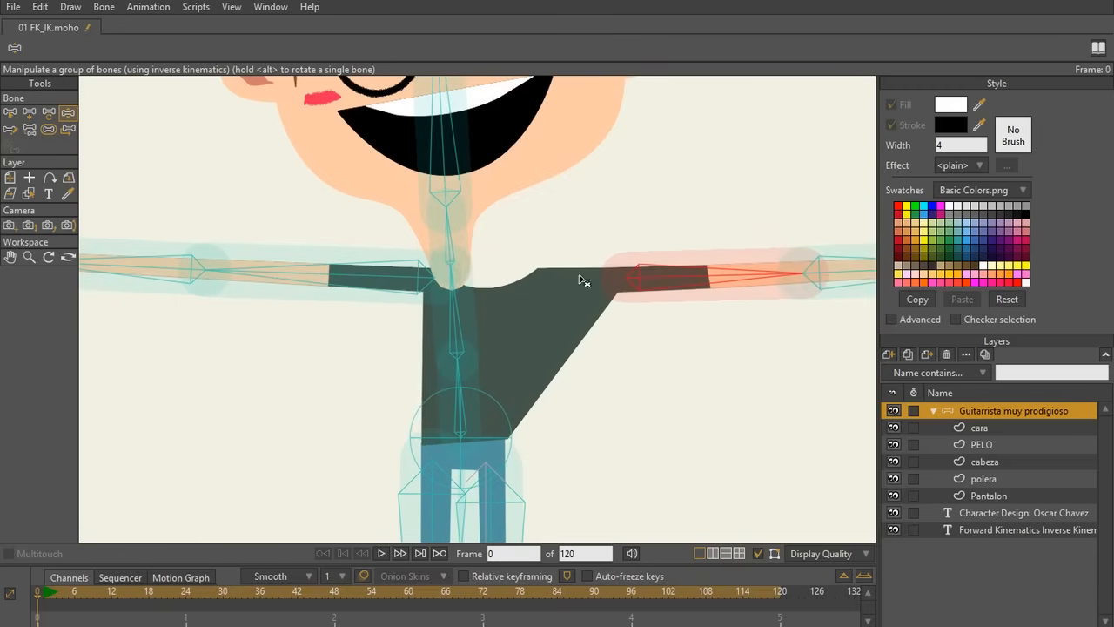
mouse_move(611, 259)
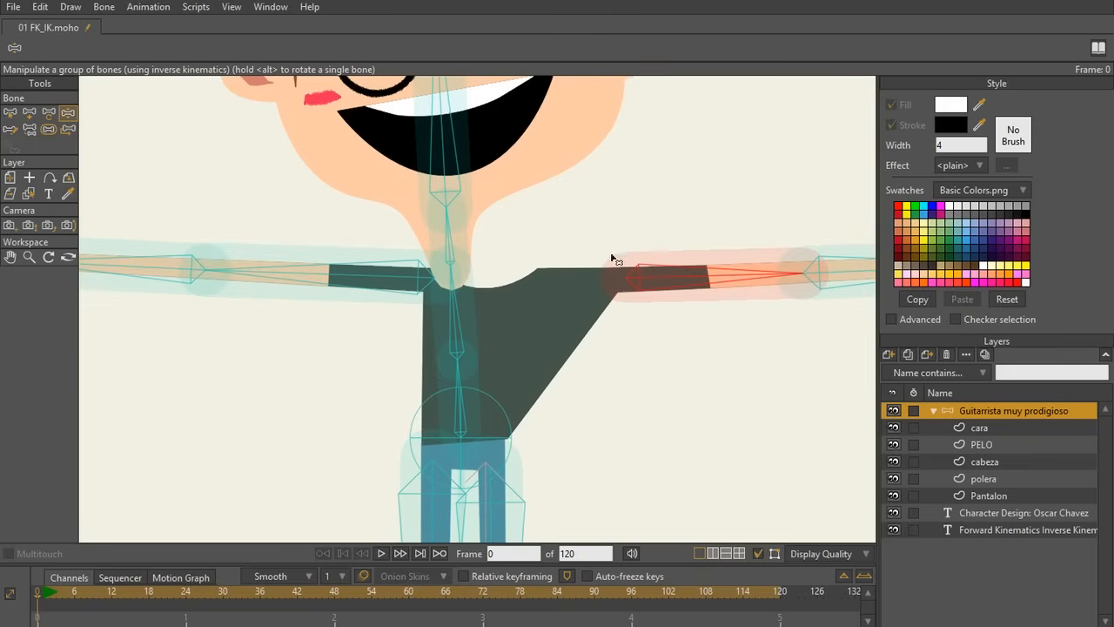
mouse_move(646, 287)
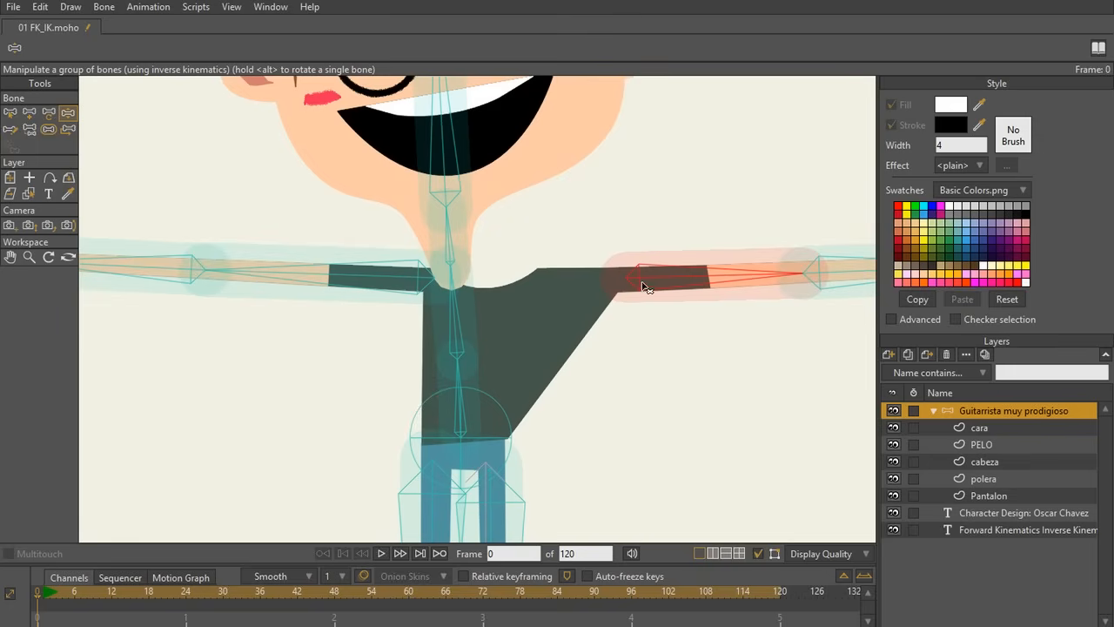
drag(643, 278, 570, 293)
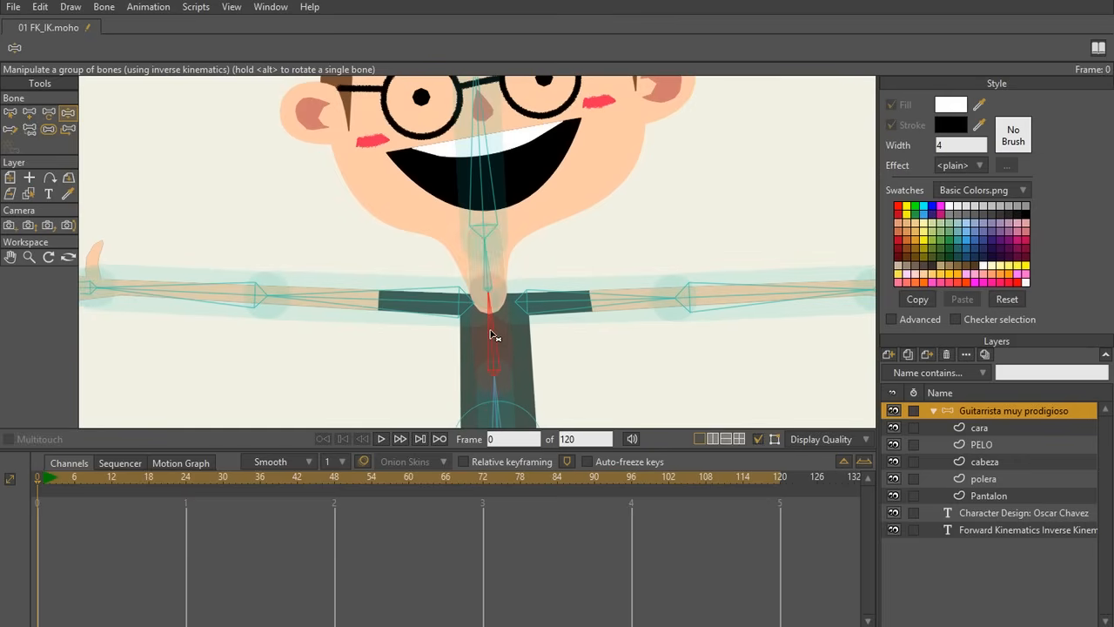
drag(494, 339, 443, 370)
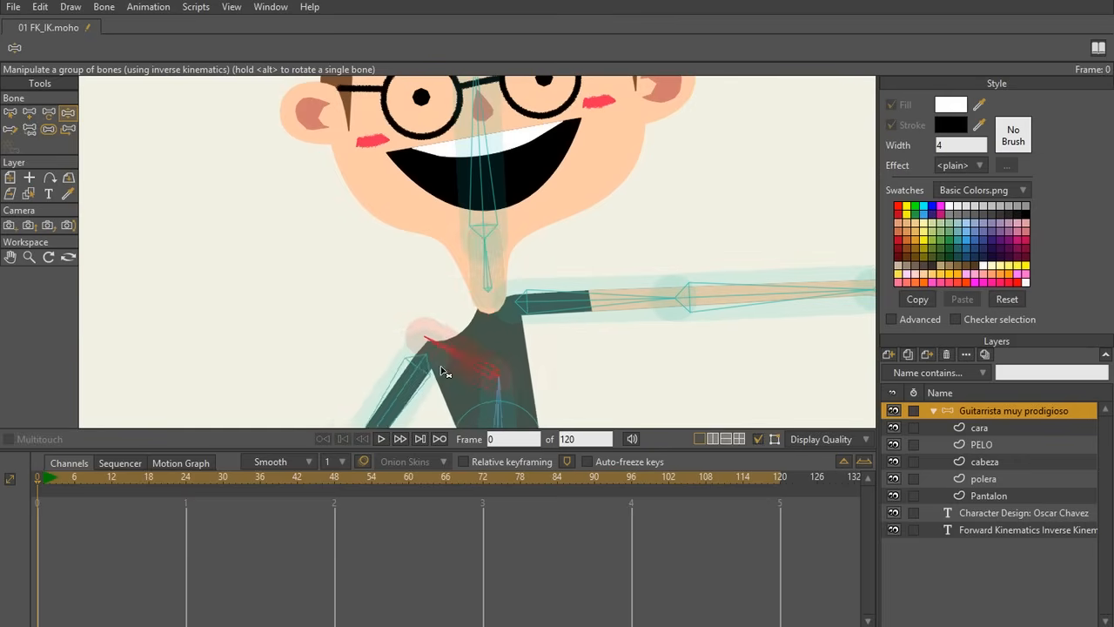
drag(442, 372, 512, 281)
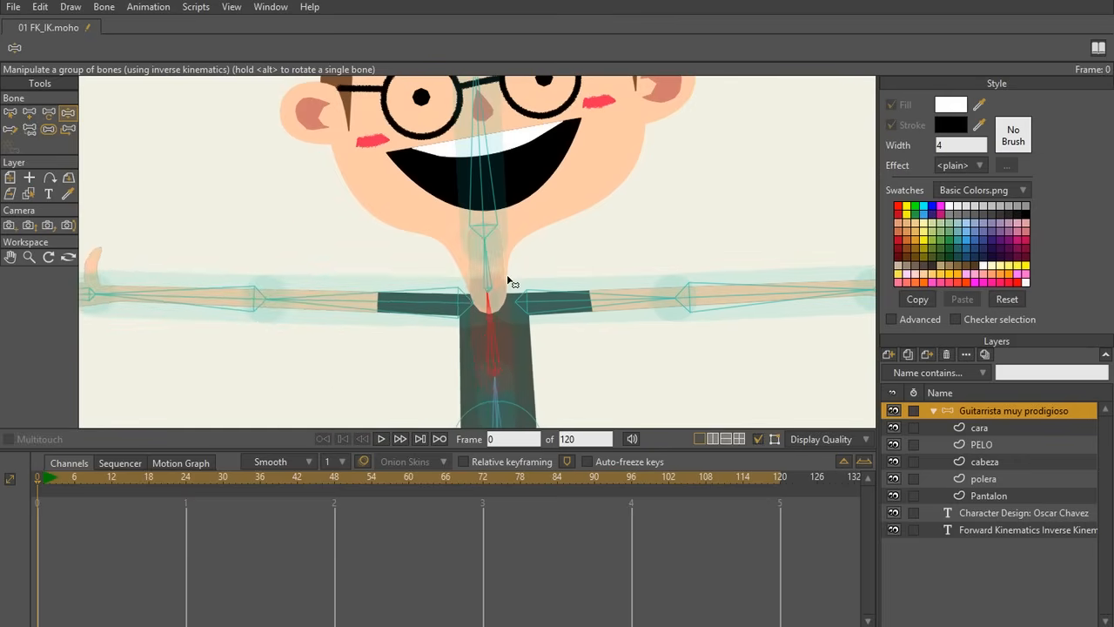
click(11, 130)
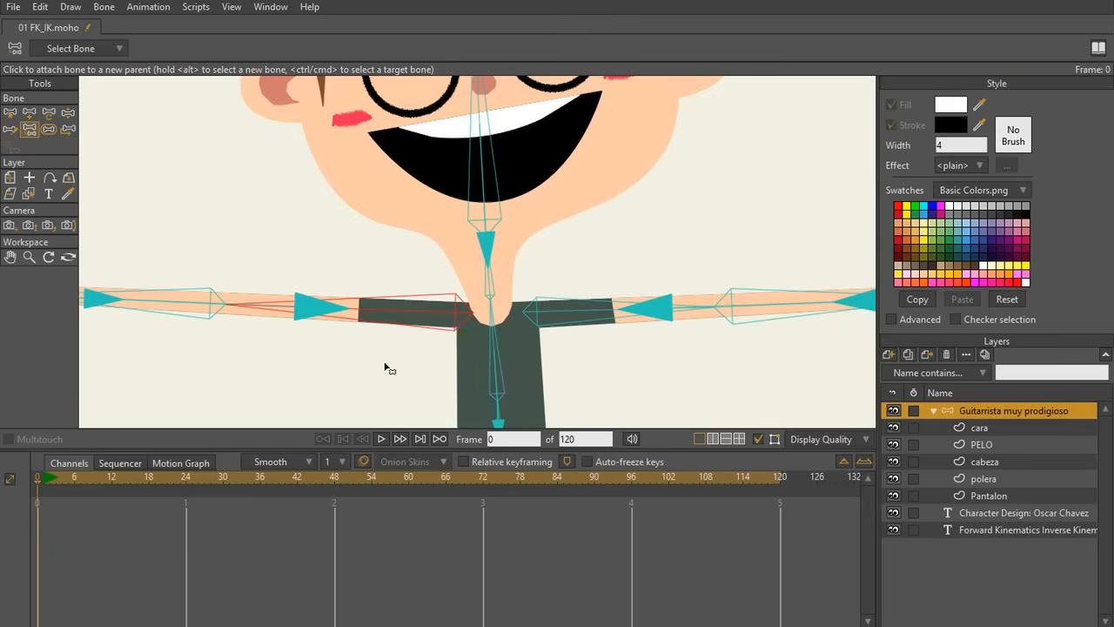
mouse_move(502, 365)
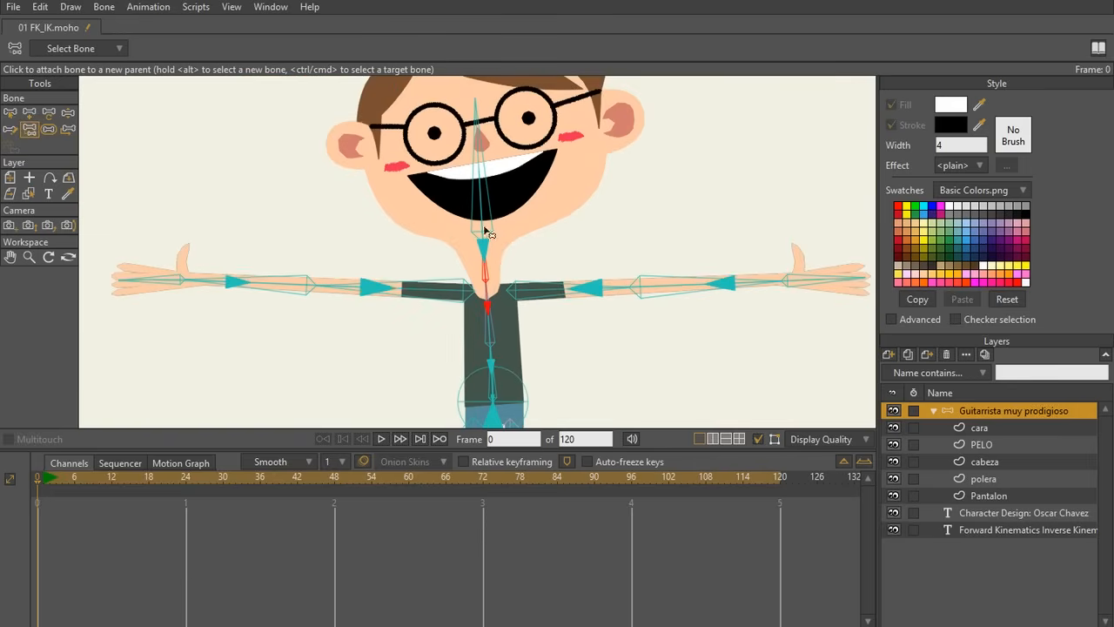
mouse_move(489, 183)
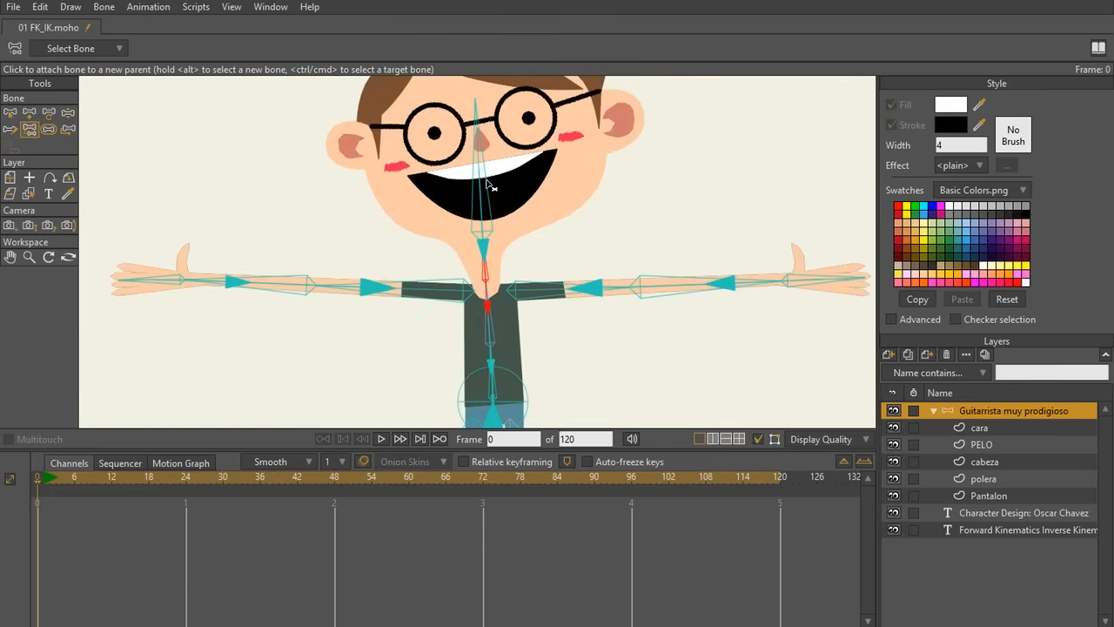
mouse_move(477, 134)
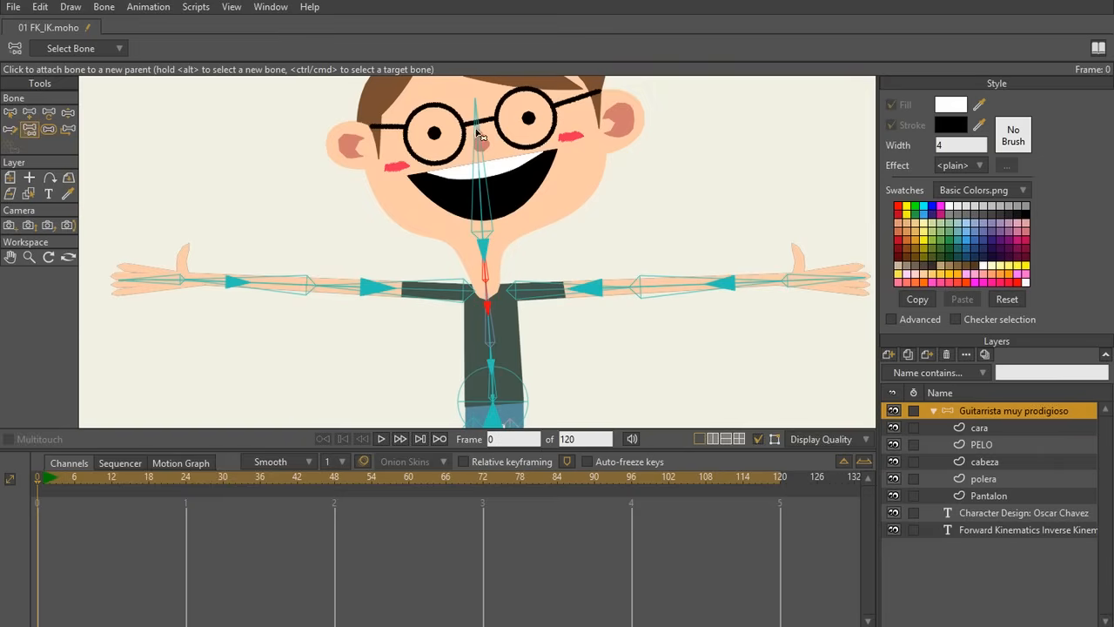
mouse_move(490, 274)
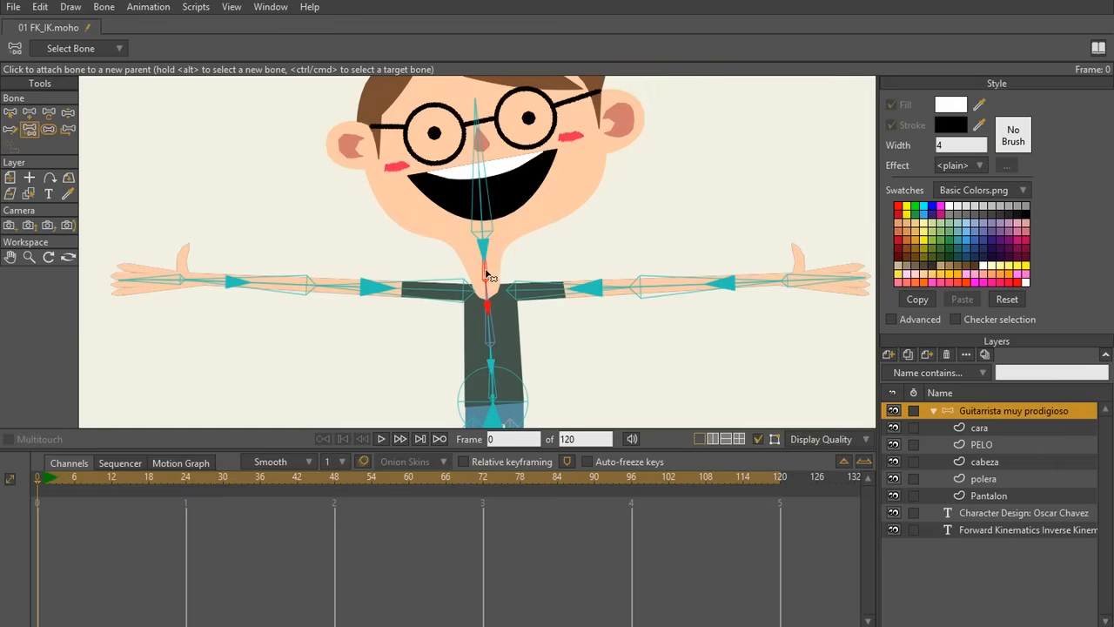
mouse_move(544, 318)
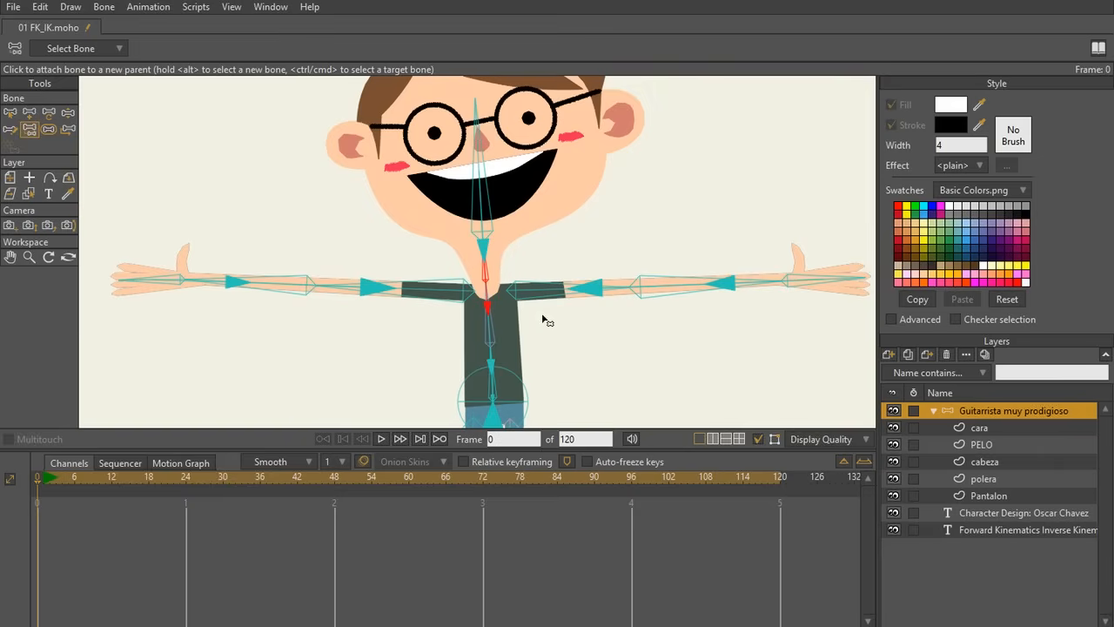
mouse_move(492, 229)
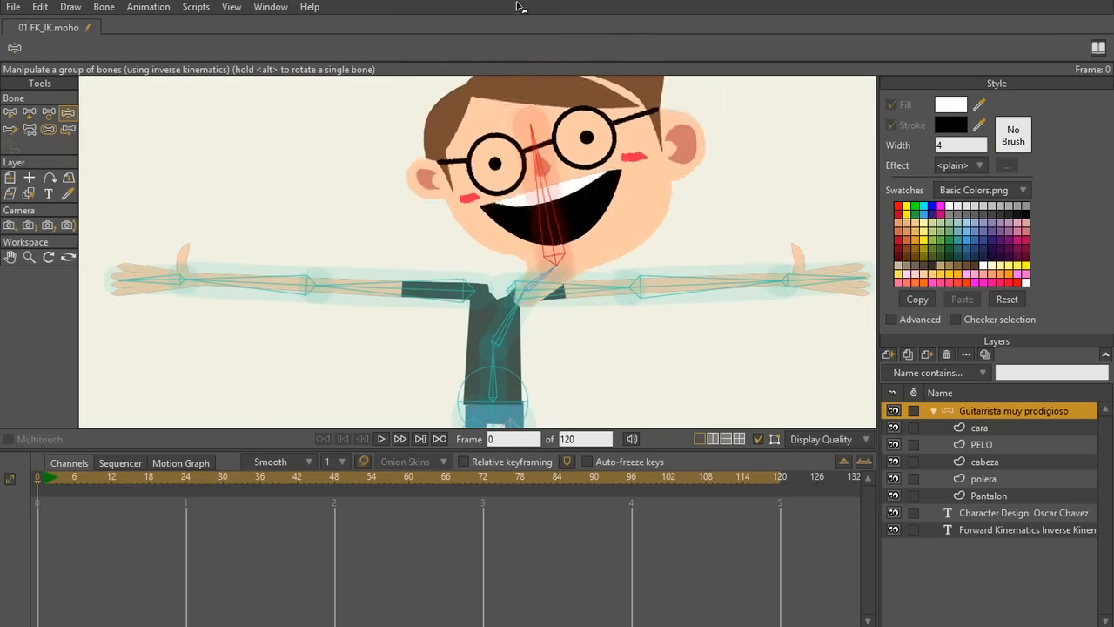
Toggle the group layer's visibility eye and choose the Reparent Bone tool
click(893, 411)
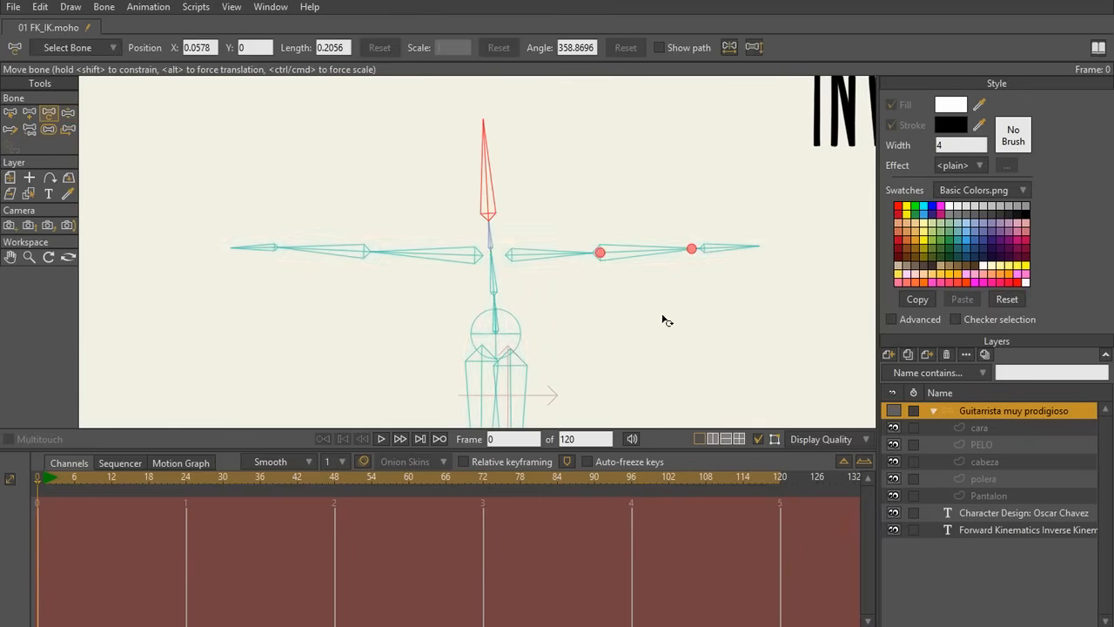
click(29, 128)
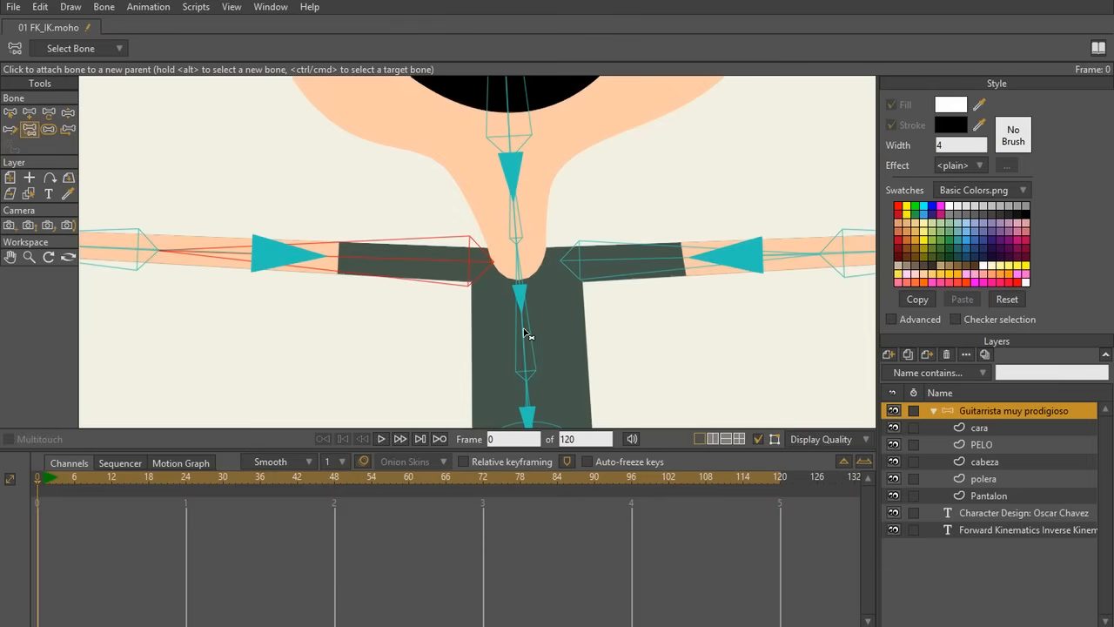
mouse_move(474, 265)
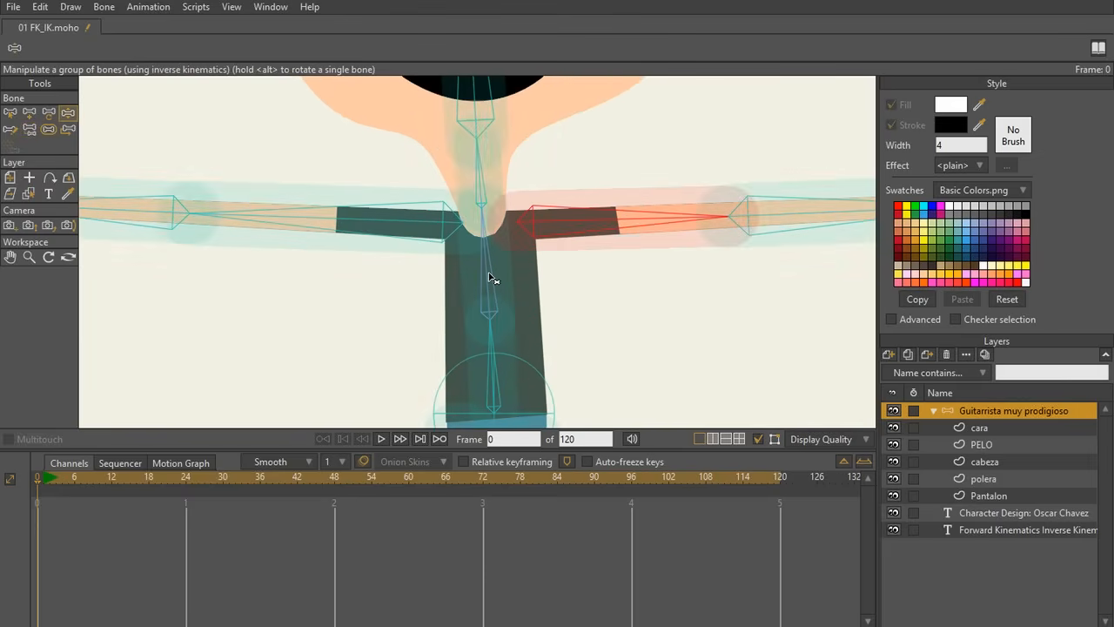
drag(492, 277, 566, 287)
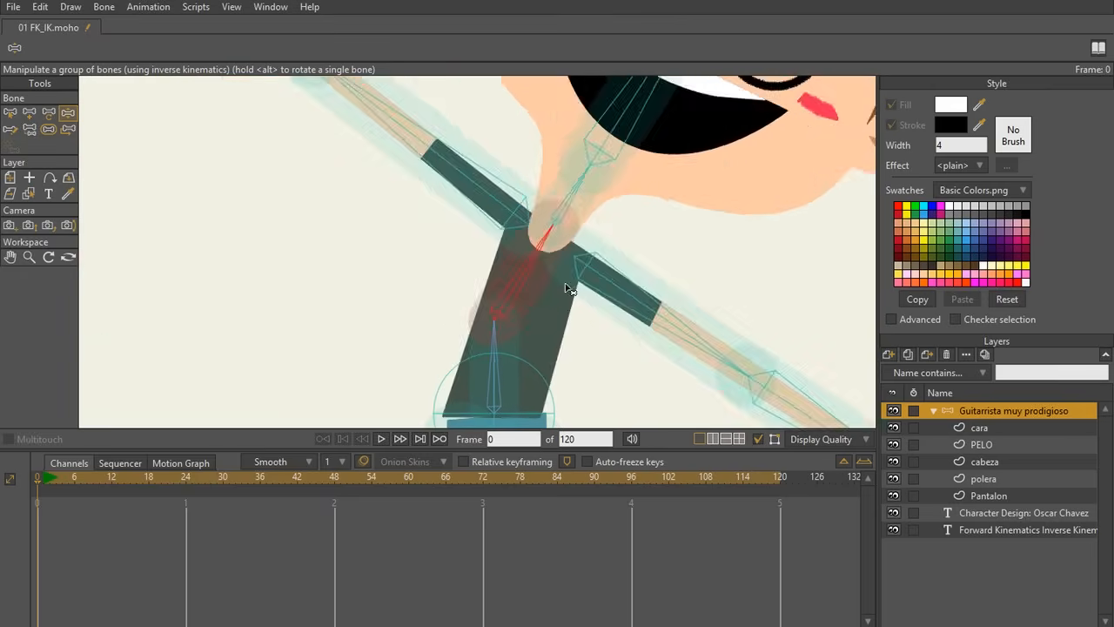
drag(566, 287, 544, 279)
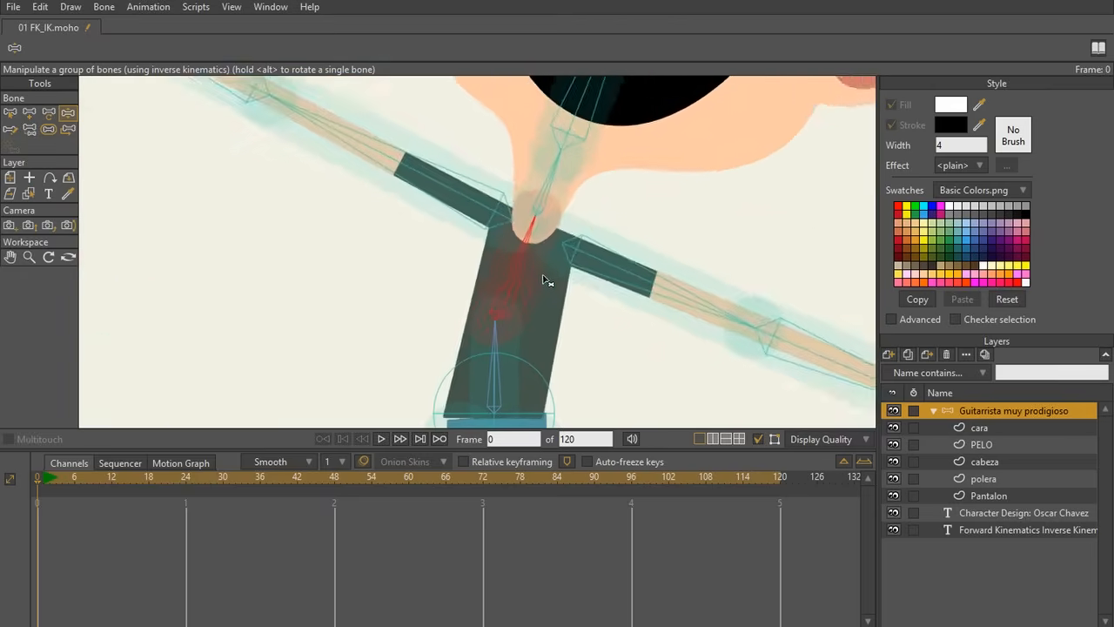
drag(544, 278, 505, 239)
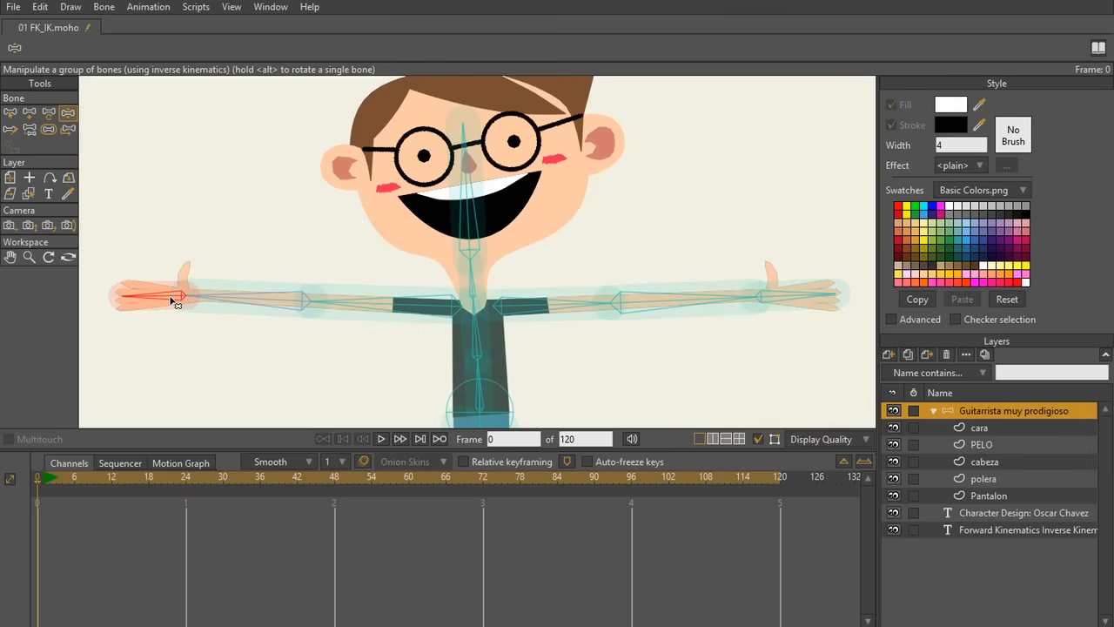
mouse_move(165, 299)
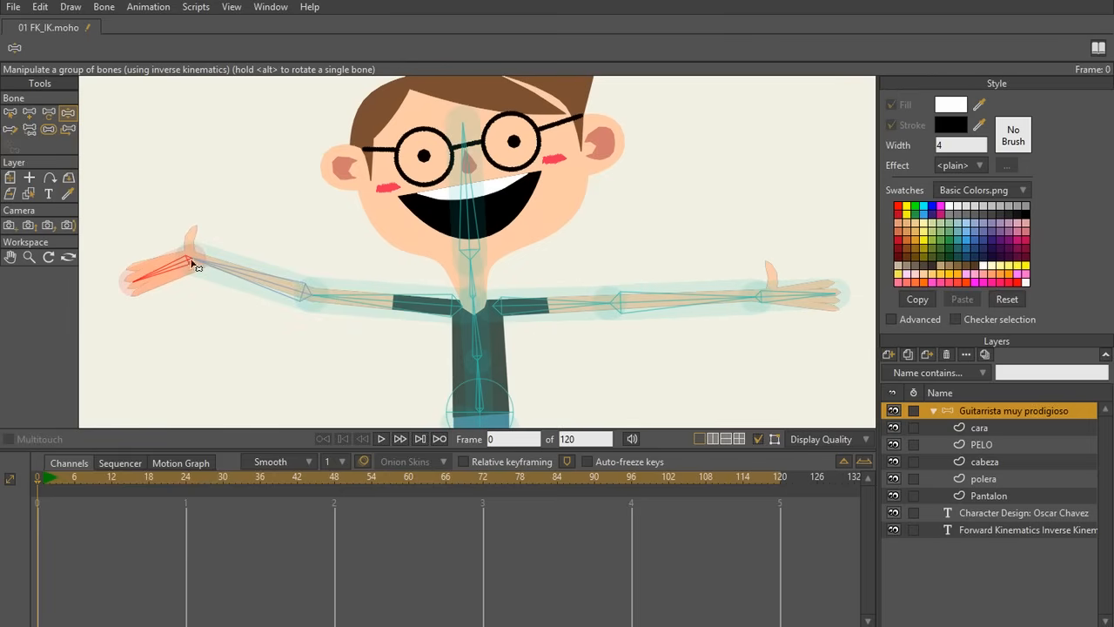
drag(193, 265, 187, 244)
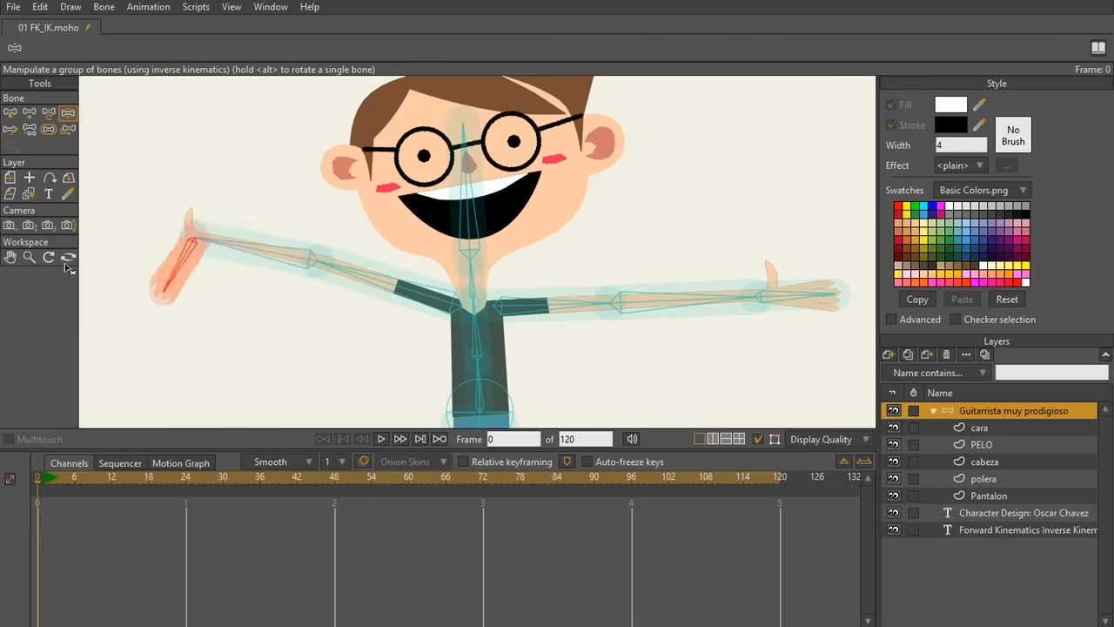
drag(187, 243, 156, 283)
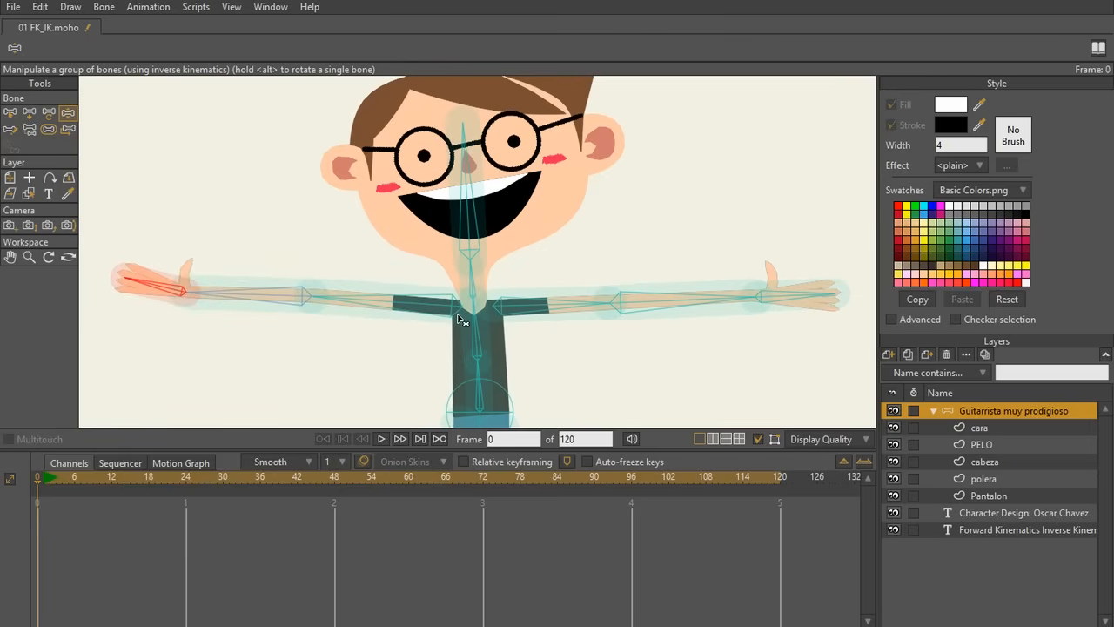
mouse_move(479, 313)
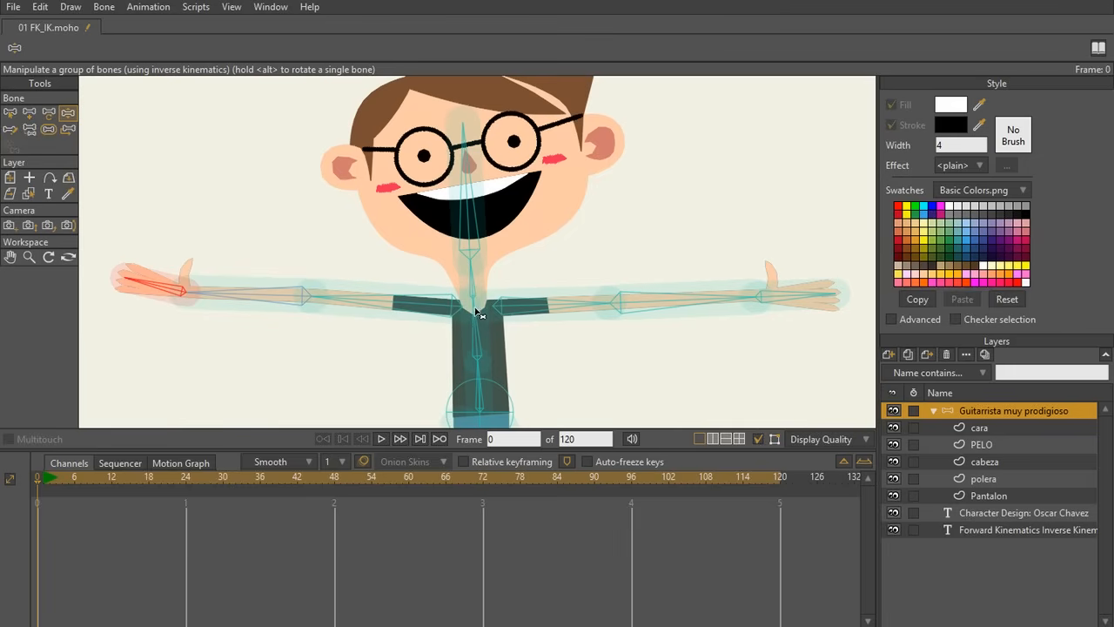
mouse_move(457, 299)
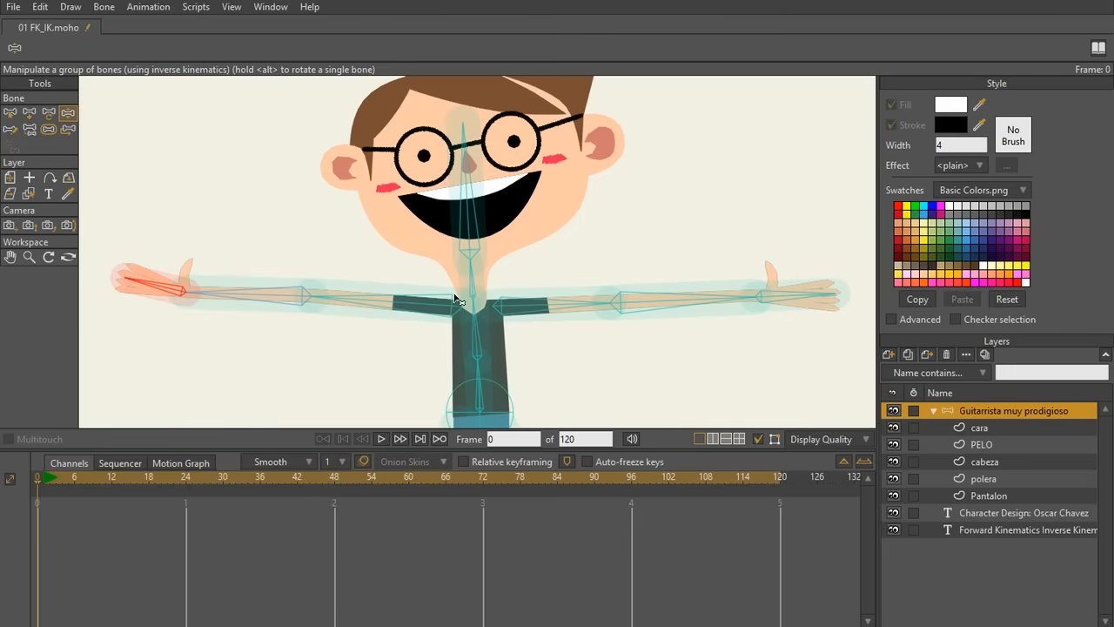